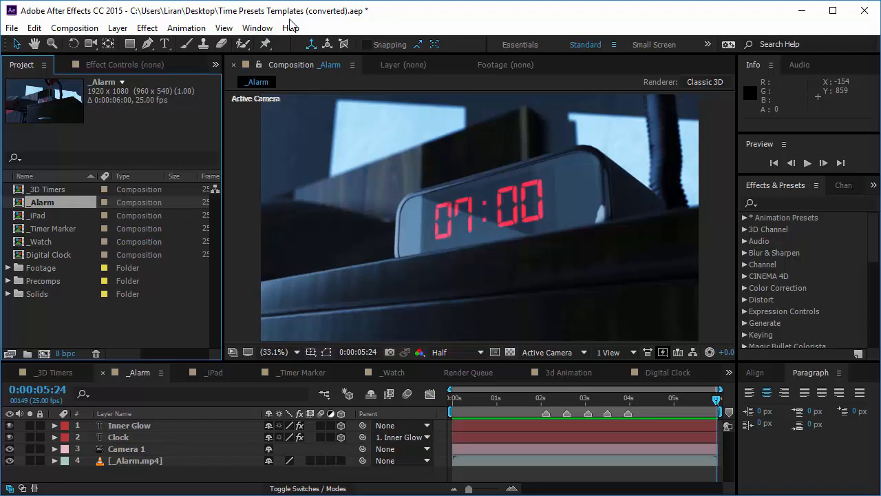
Review the _3D Timers and _Watch comps, then open the Digital Clock comp.
click(48, 189)
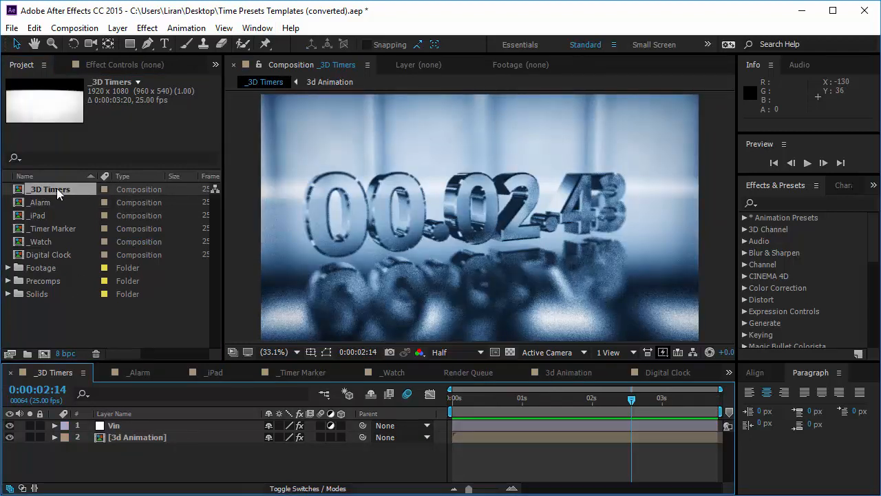
double_click(38, 214)
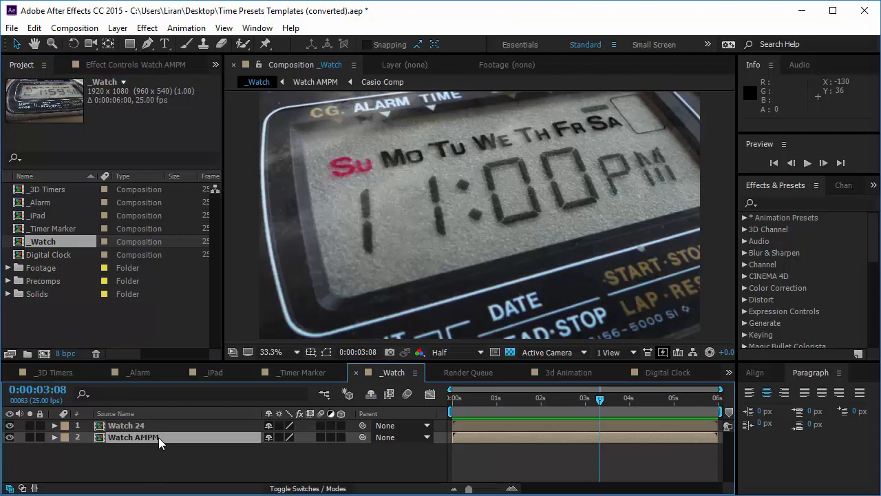
mouse_move(149, 347)
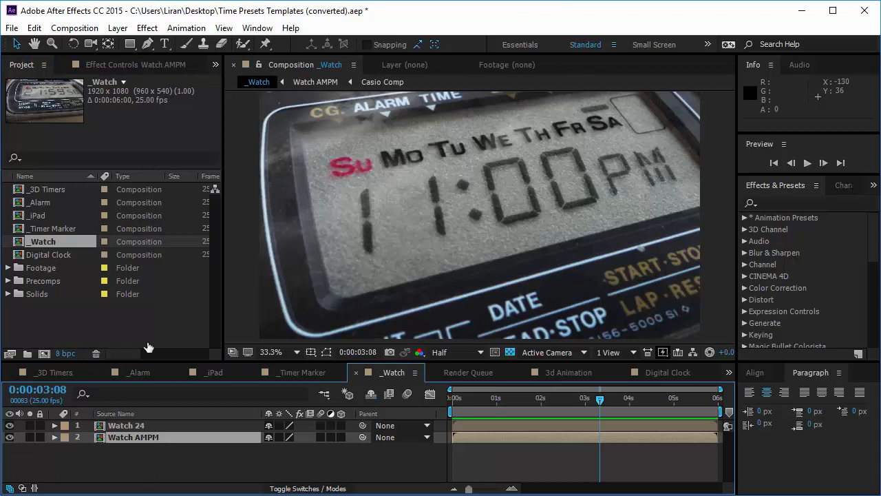
mouse_move(576, 393)
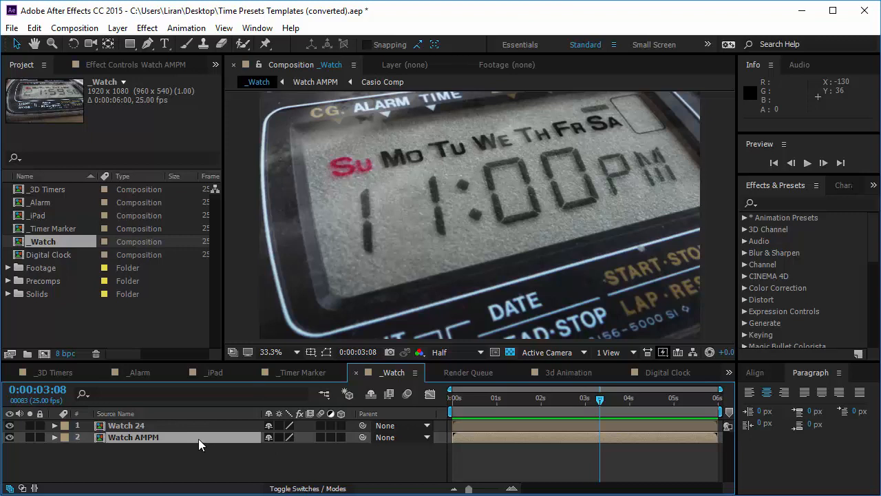
mouse_move(73, 249)
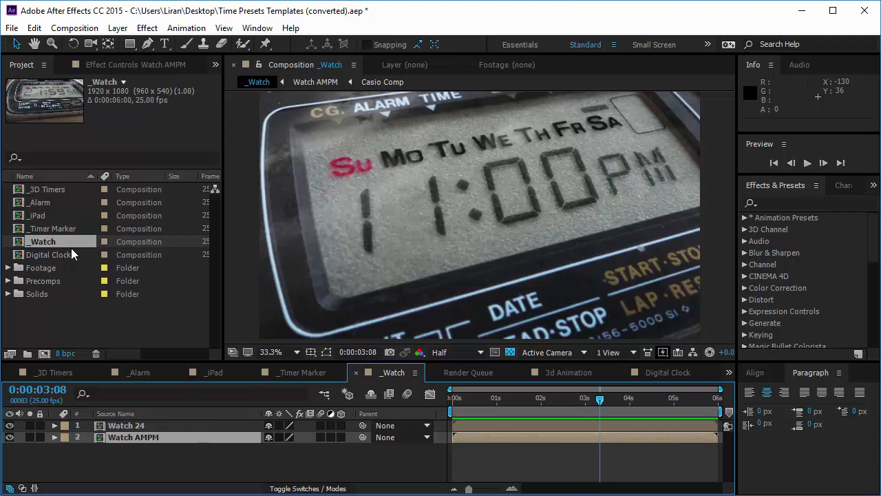
double_click(49, 254)
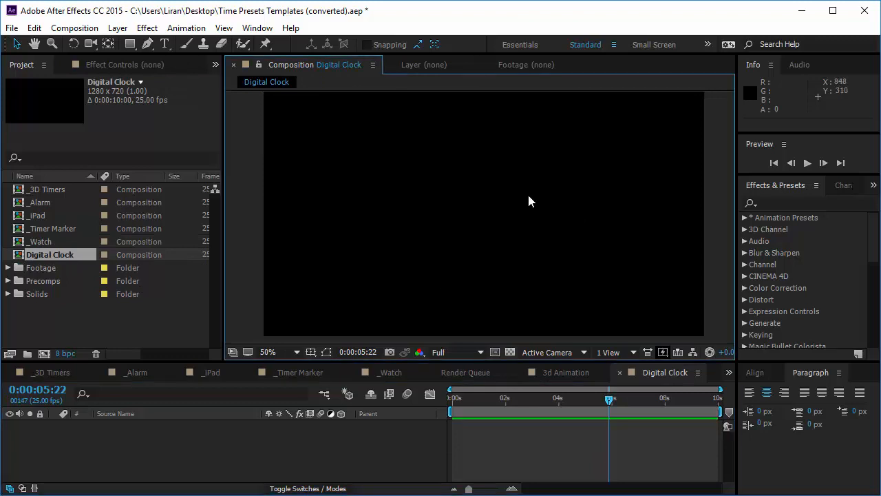
Apply the Digital Clock preset from Effects & Presets and preview the ticking clock.
click(809, 203)
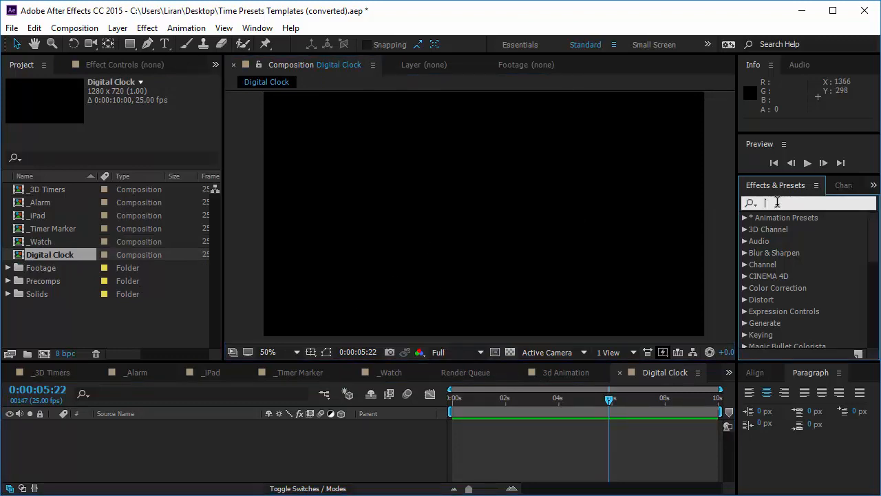
text(digital c)
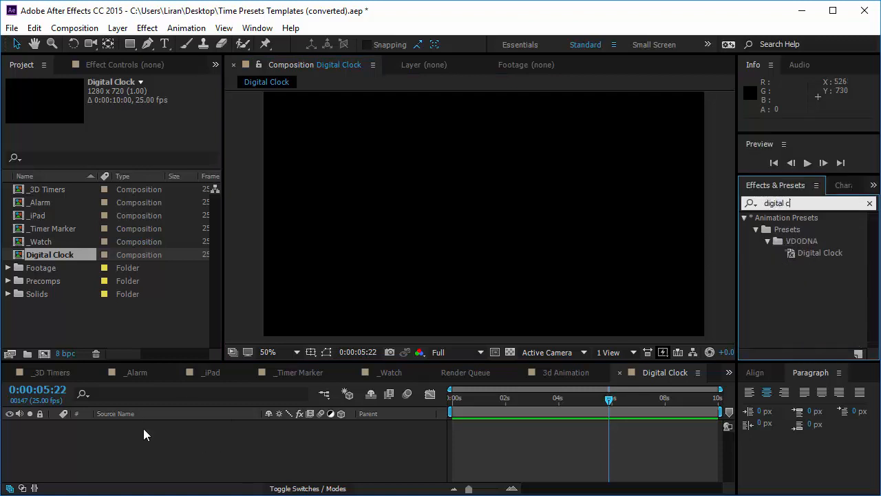
double_click(820, 252)
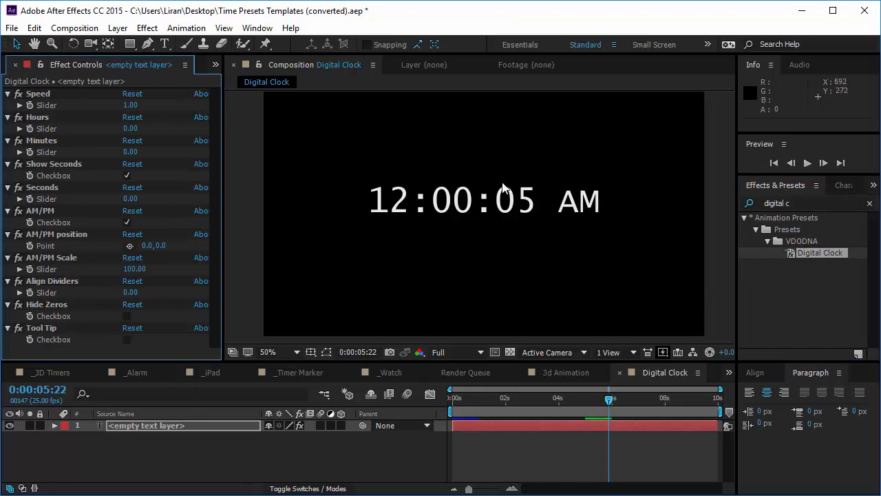
key(Space)
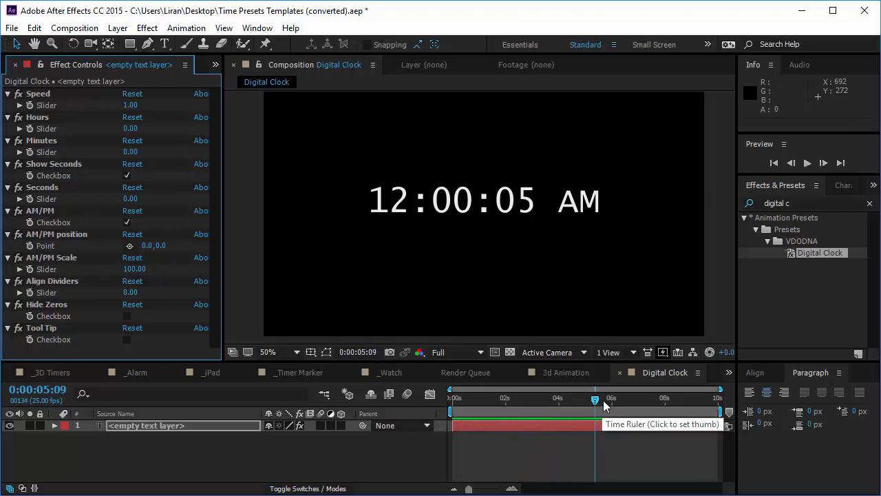
click(495, 398)
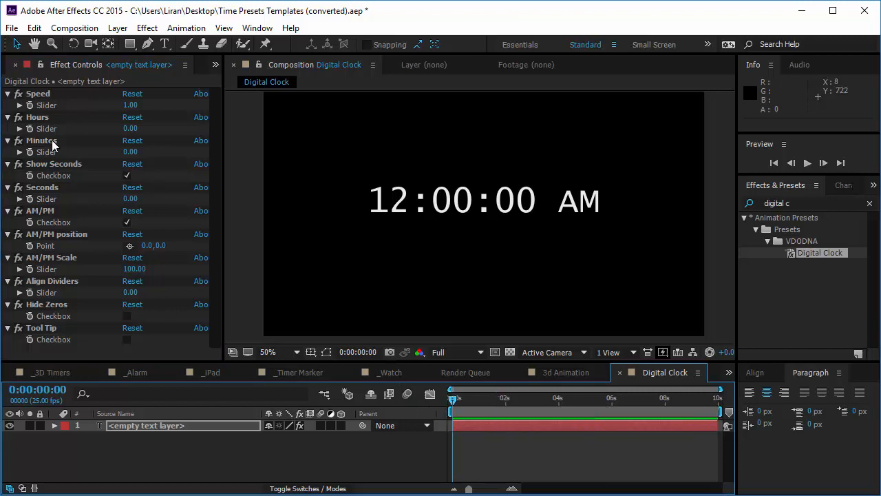
click(807, 163)
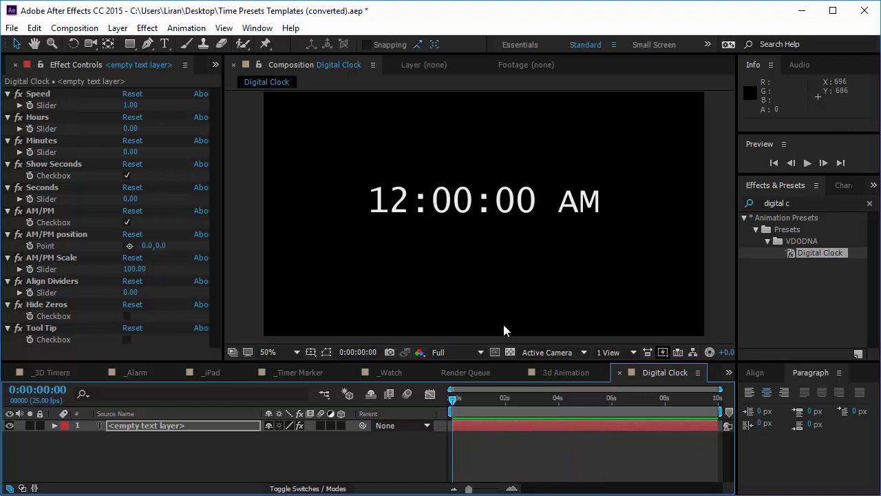
mouse_move(426, 239)
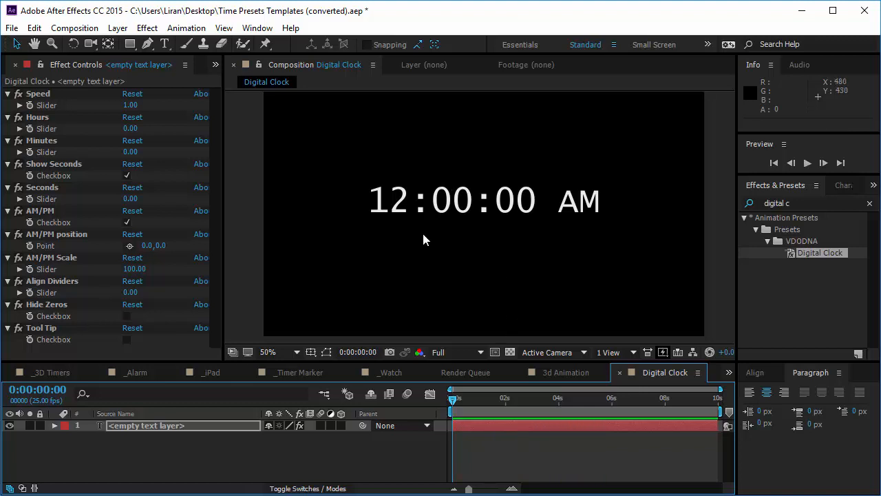
click(37, 93)
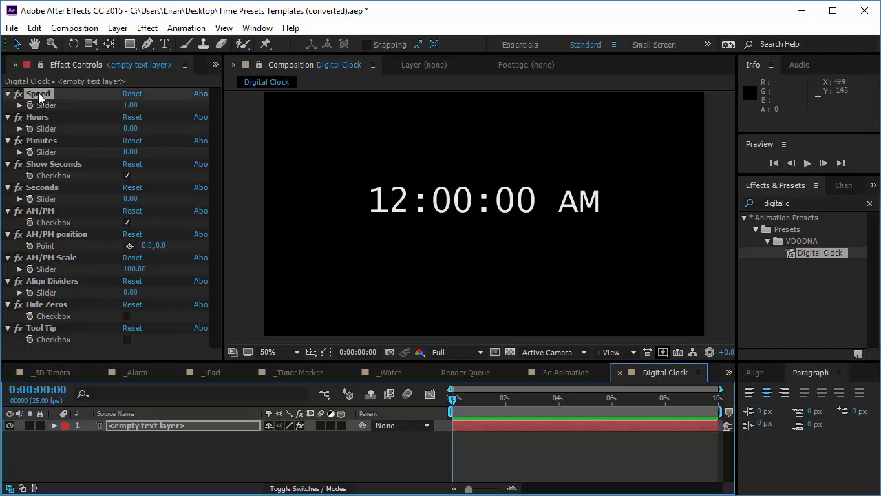
mouse_move(78, 104)
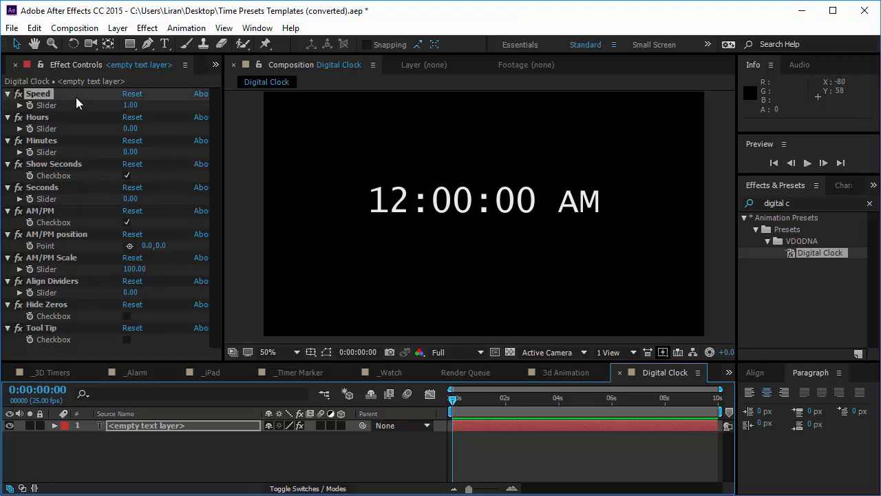
mouse_move(124, 110)
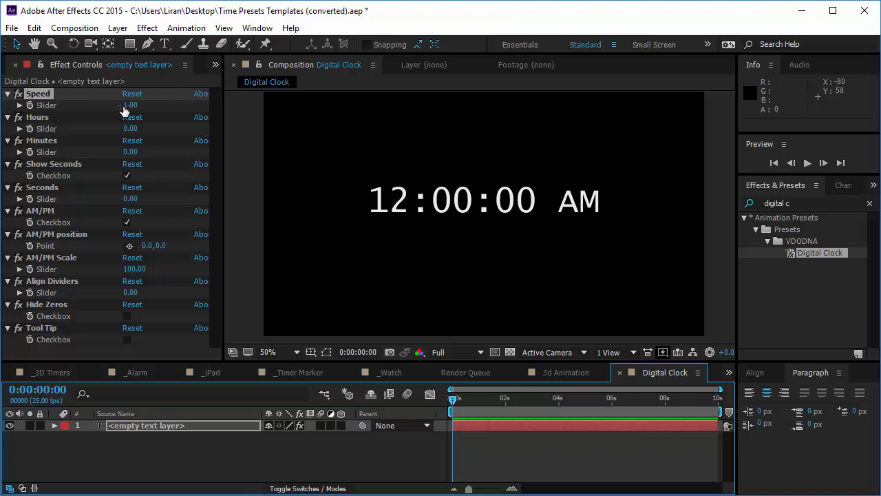
mouse_move(131, 110)
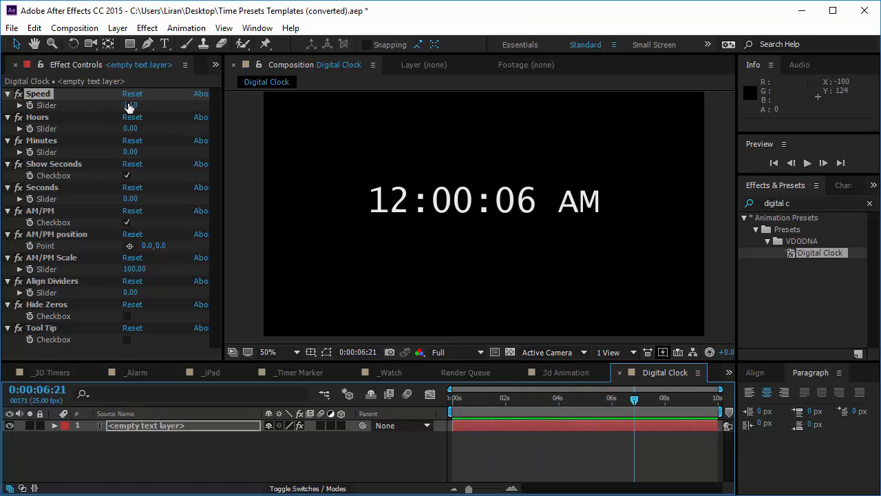
double_click(130, 105)
text(60)
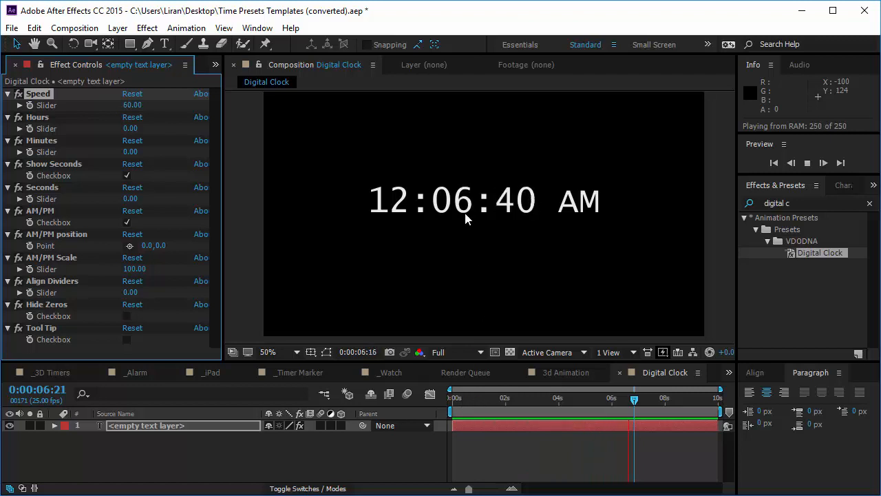
click(130, 105)
text(-3)
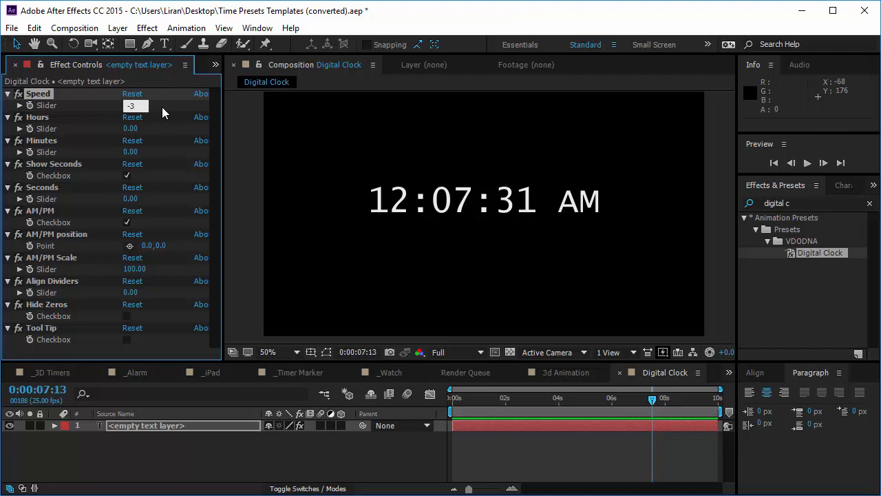
text(-10)
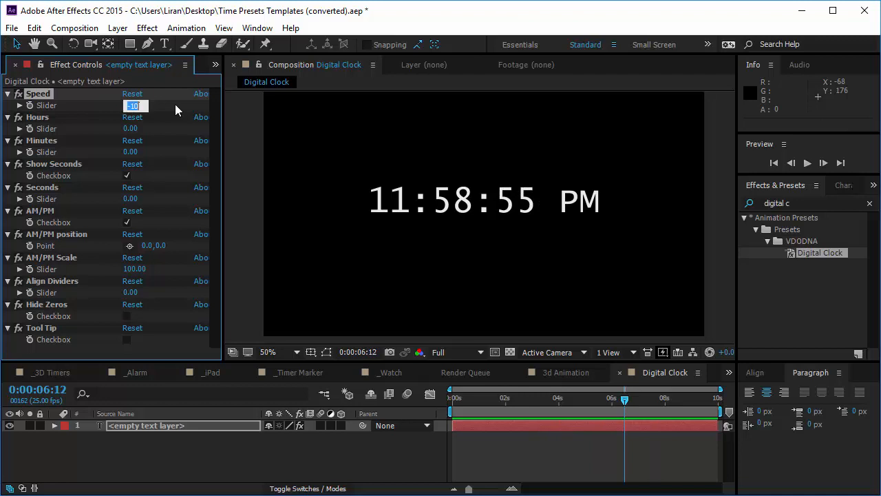
text(0.00)
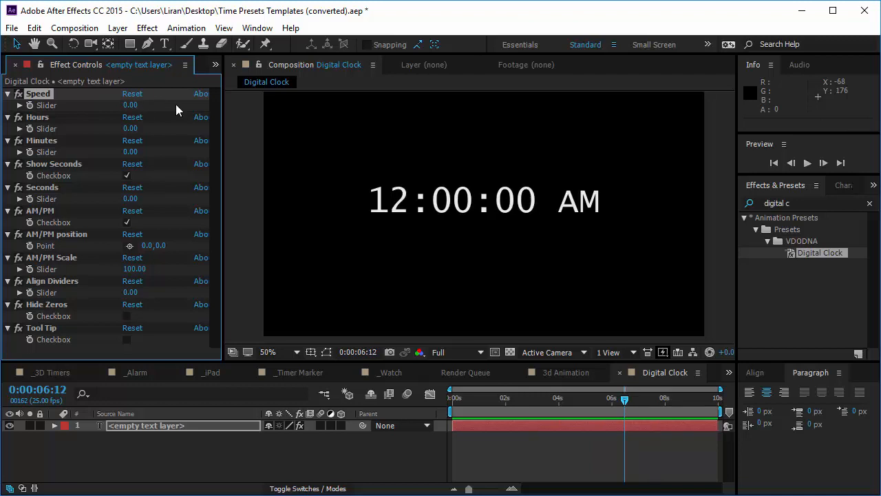
key(Space)
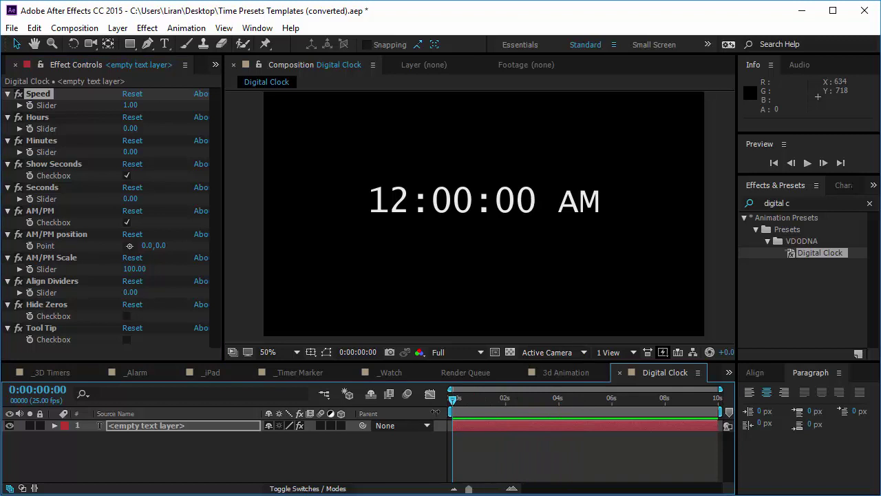
mouse_move(409, 238)
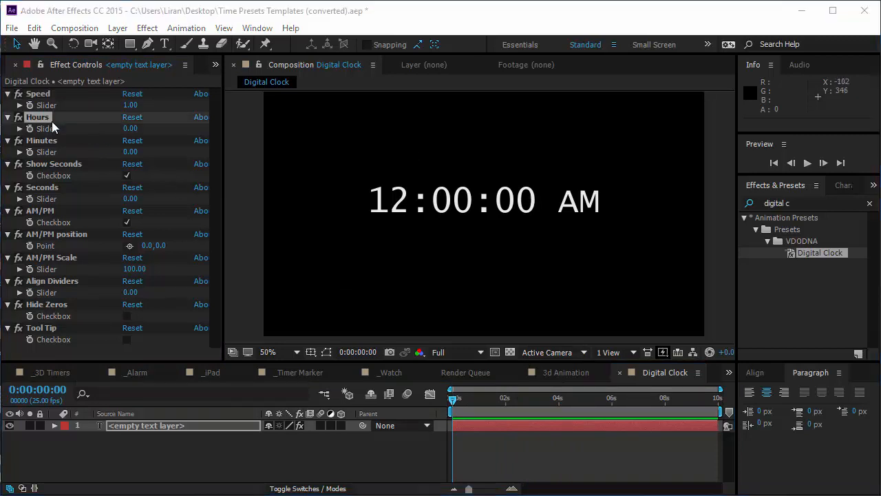
mouse_move(124, 131)
text(14)
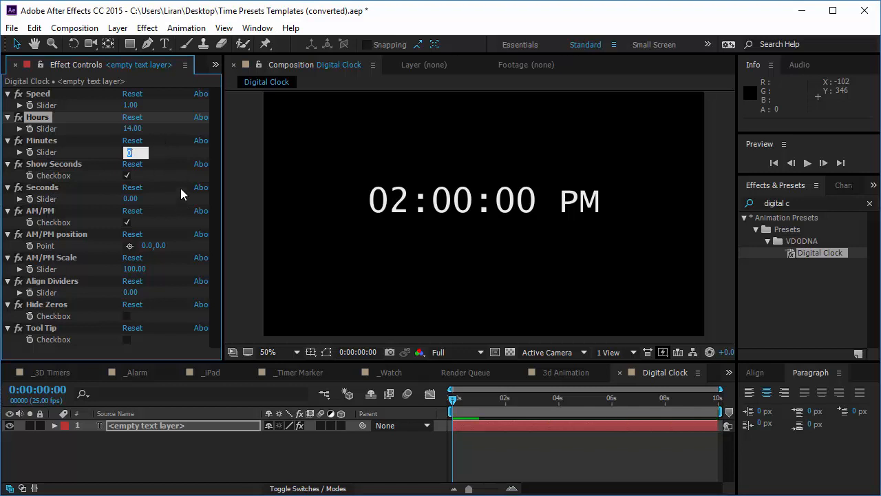
mouse_move(151, 170)
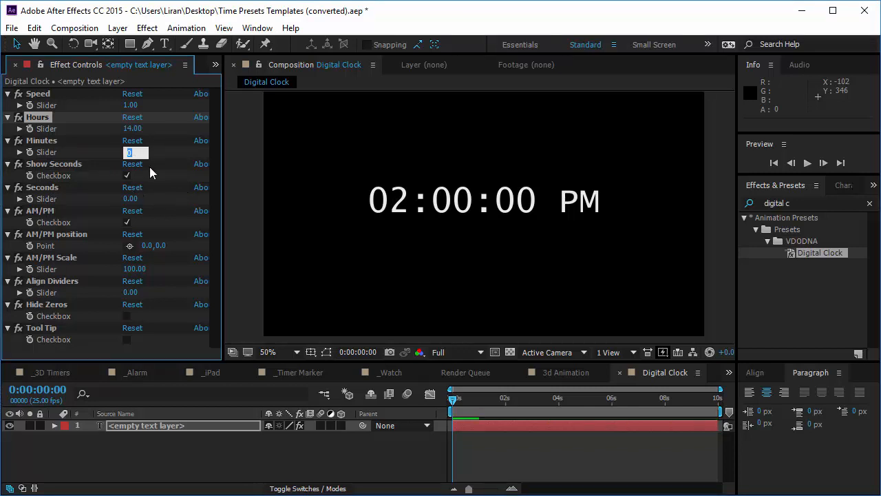
Set the clock's Minutes to 15 and Speed to 10 in Effect Controls.
text(15.00)
click(134, 199)
text(45)
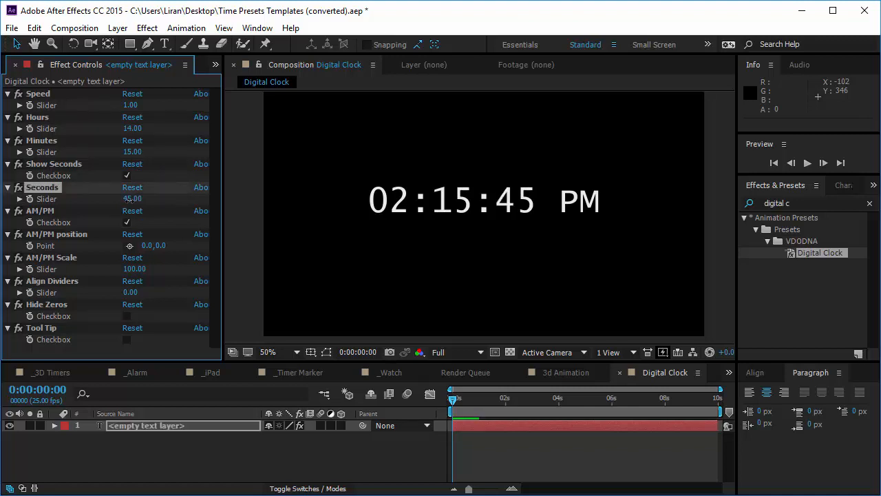
click(807, 162)
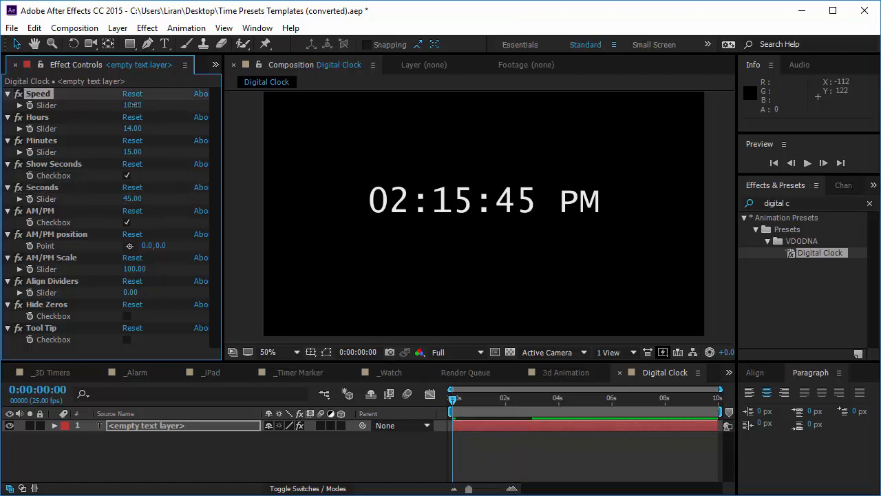
click(807, 163)
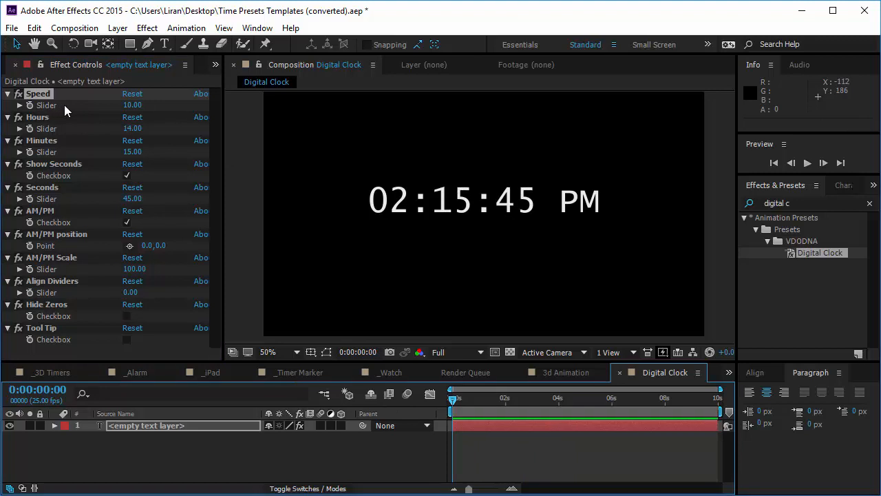
mouse_move(116, 112)
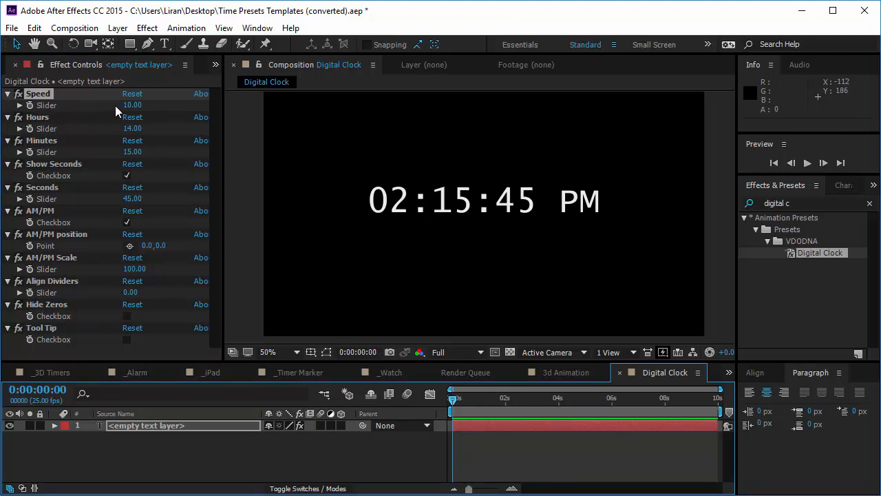
mouse_move(132, 107)
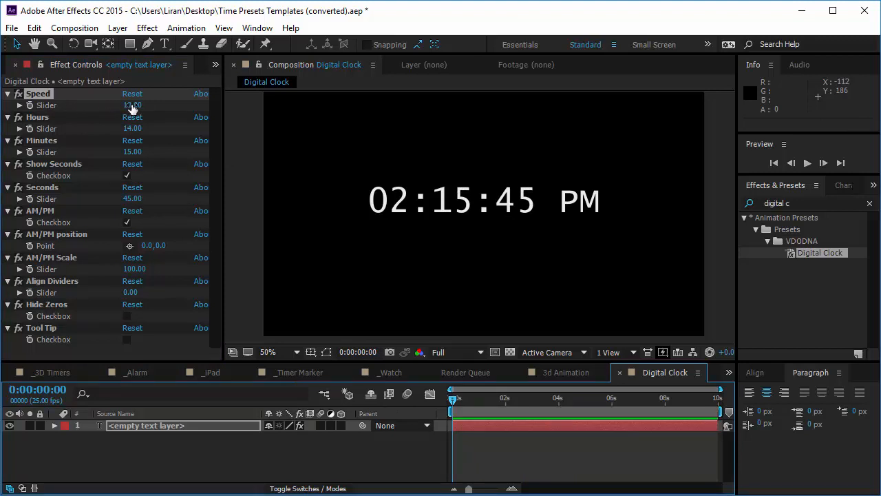
Keyframe Hours to 17 and Minutes to 20 at the timeline's end.
double_click(131, 105)
text(0)
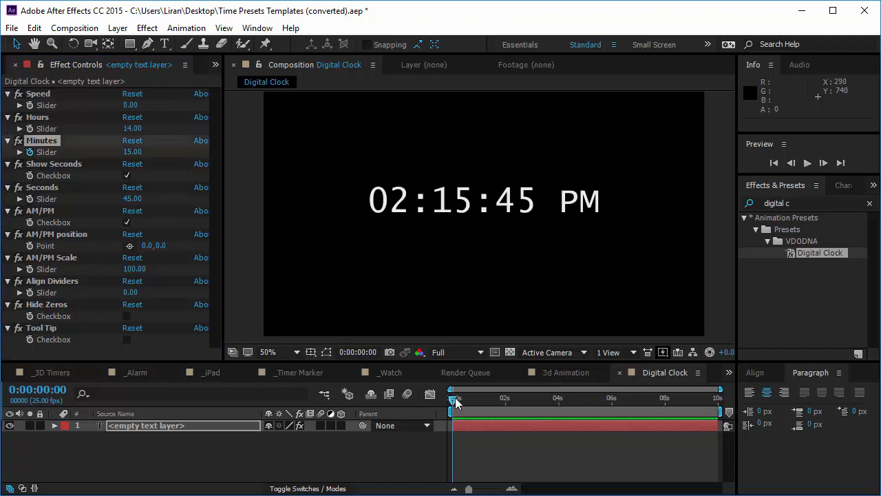
drag(453, 398, 720, 397)
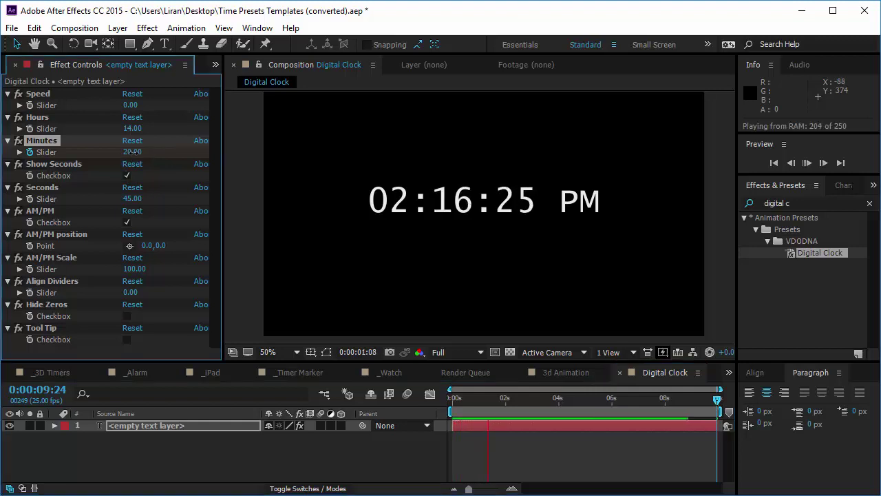
click(806, 163)
text(17)
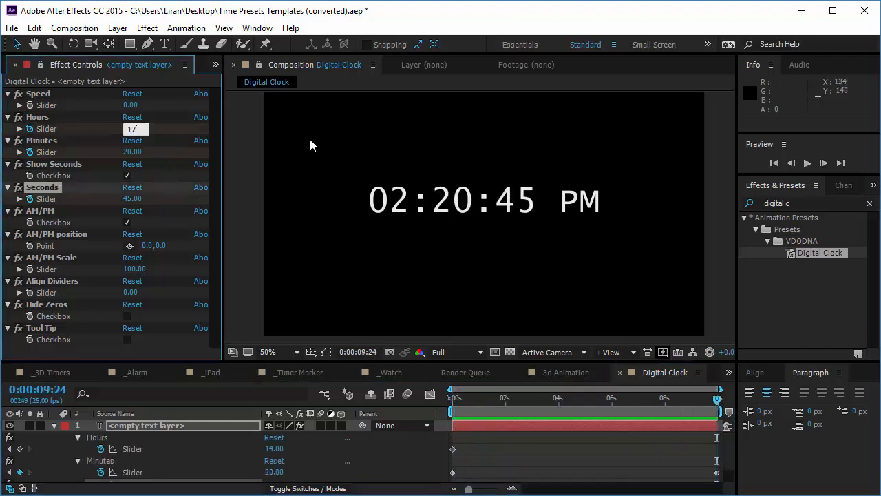
key(Space)
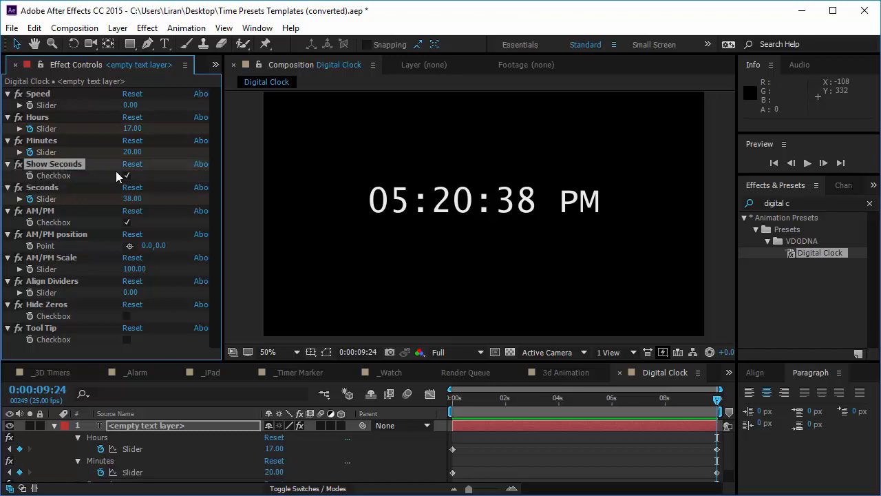
click(127, 175)
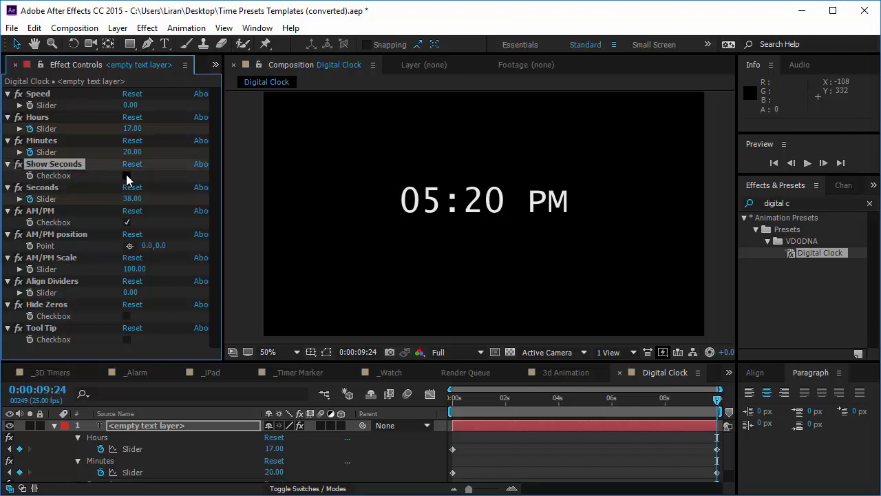
click(127, 175)
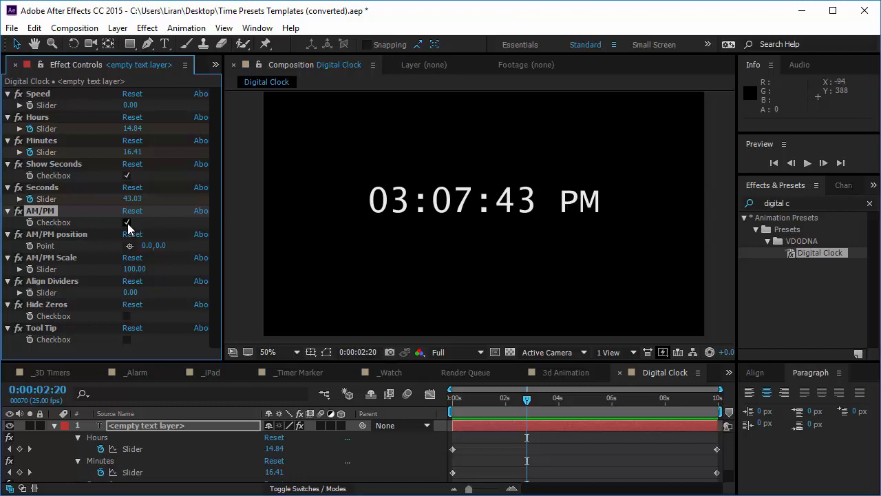
click(127, 222)
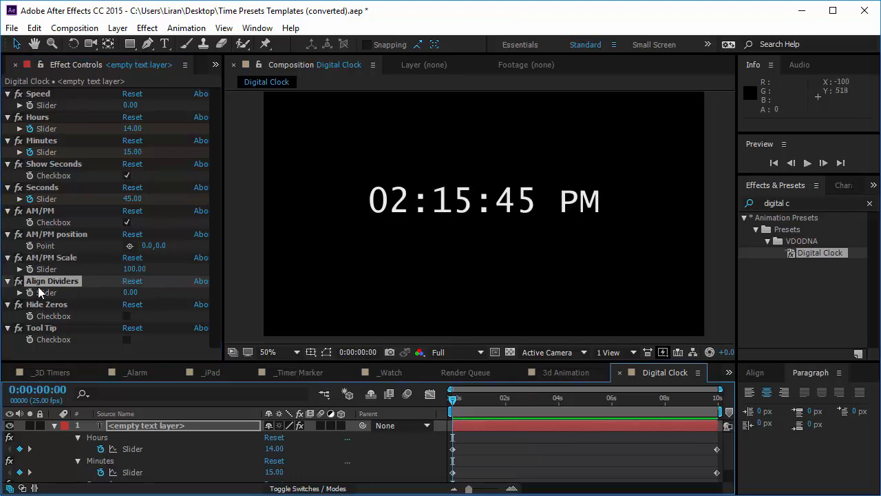
mouse_move(422, 210)
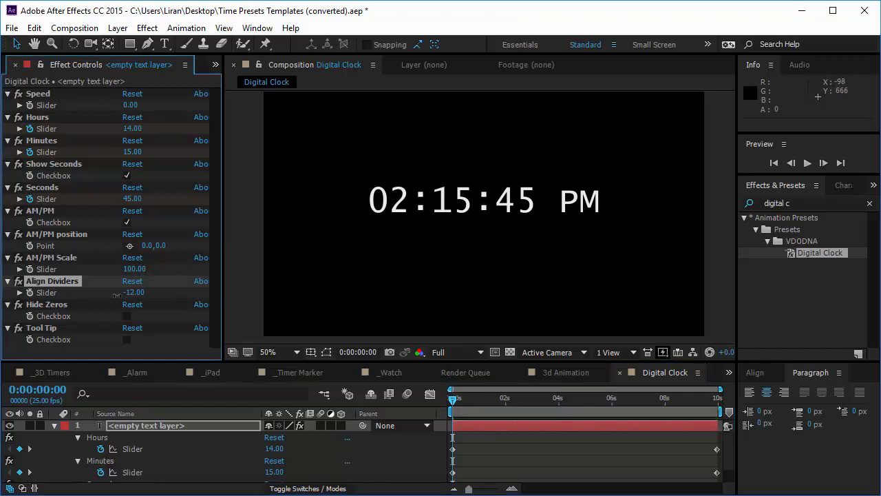
drag(134, 291, 159, 292)
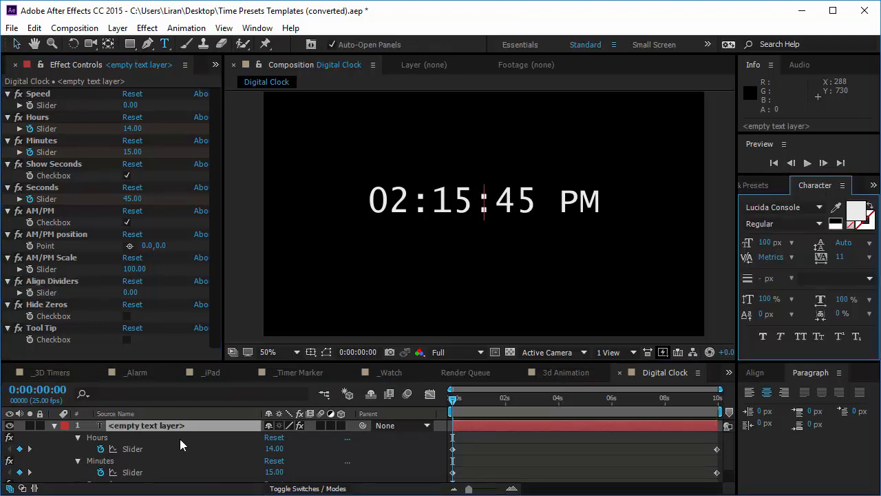
mouse_move(487, 202)
text(:))
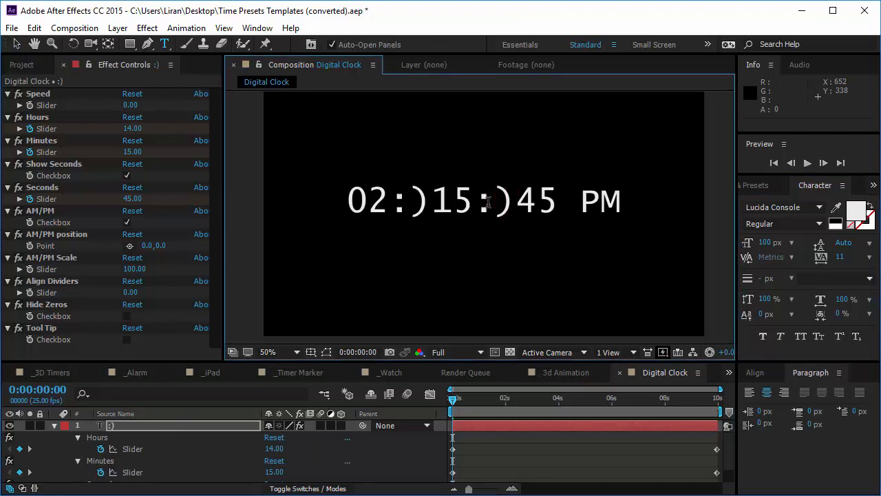
click(807, 163)
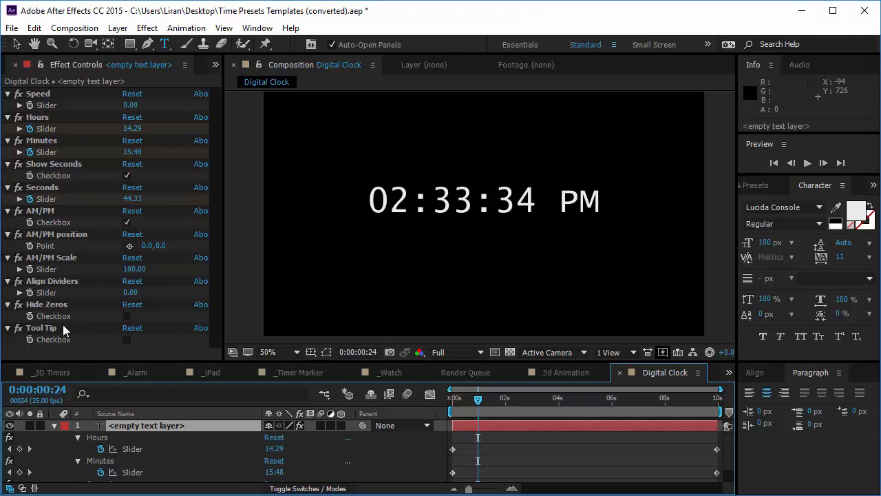
mouse_move(400, 201)
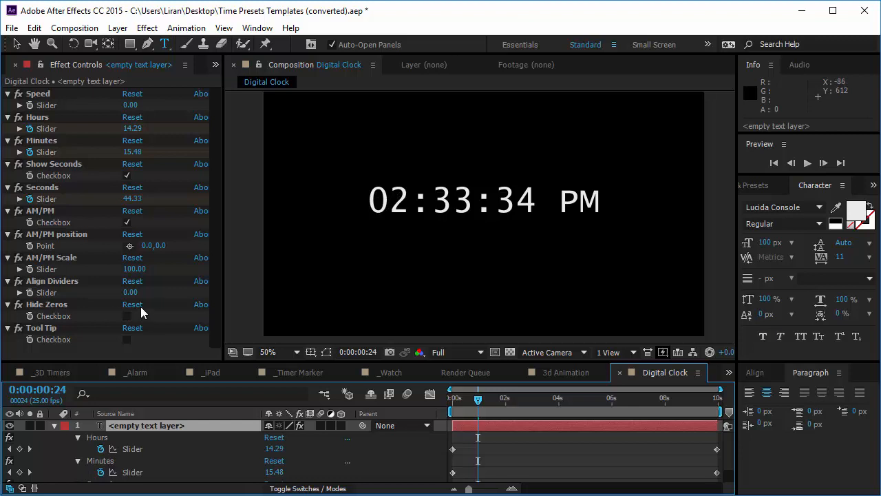
mouse_move(384, 217)
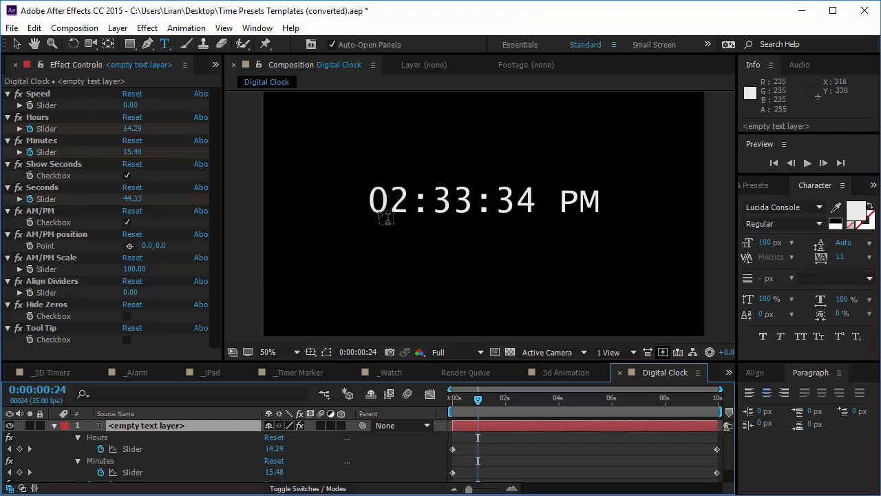
Enable Hide Zeros and scrub the timeline so the clock reads 2:15:45 PM.
click(127, 316)
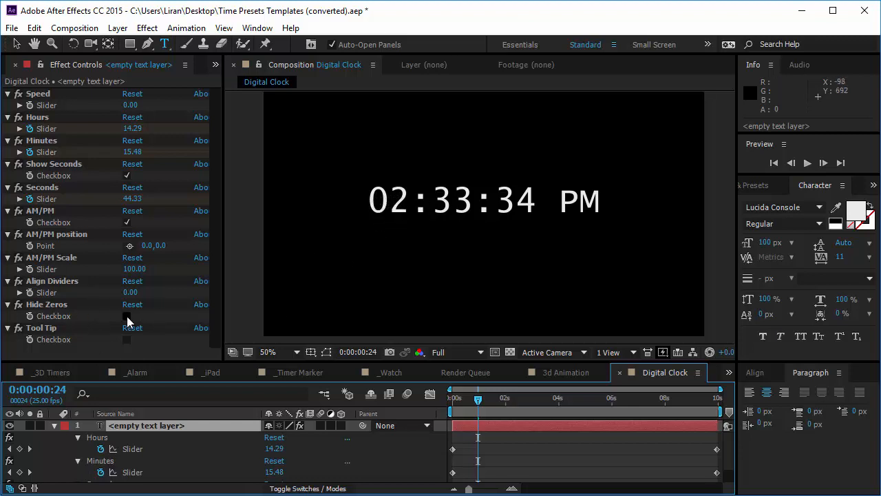
click(127, 316)
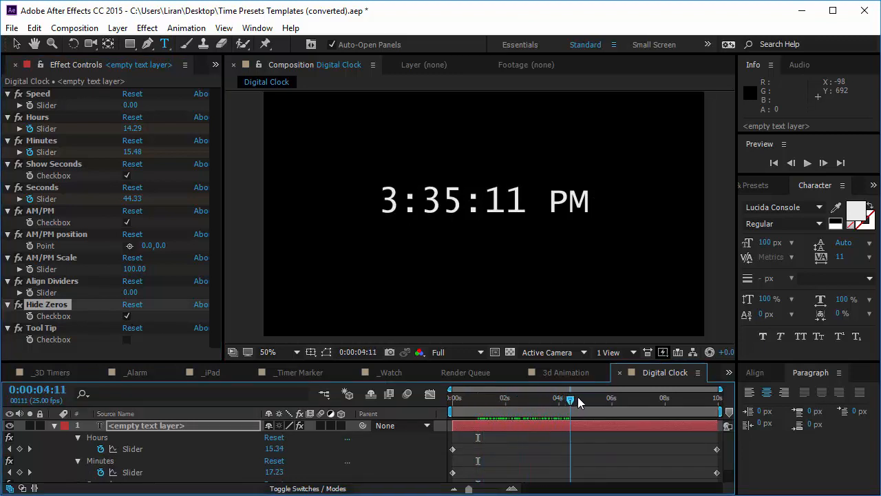
drag(570, 398, 506, 398)
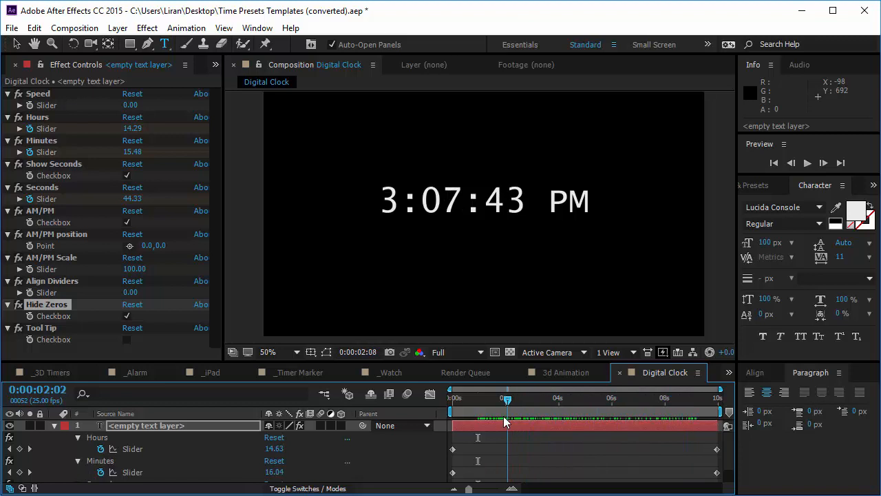
drag(508, 398, 452, 398)
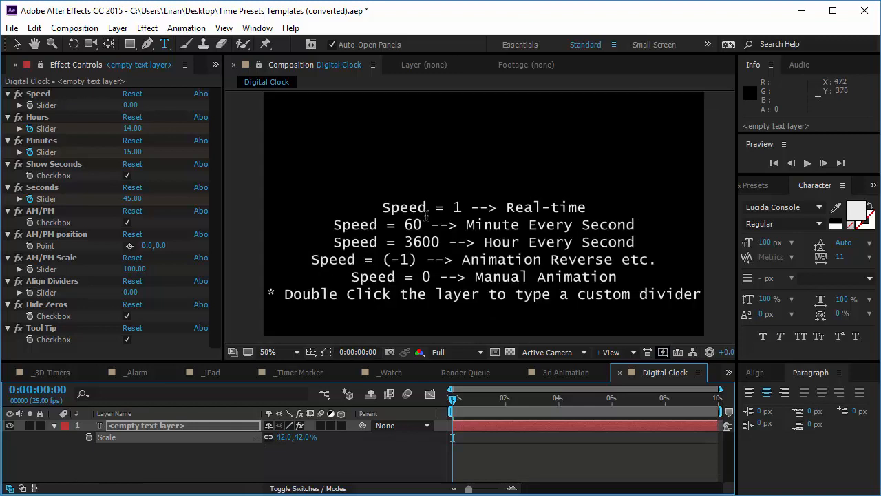
mouse_move(397, 294)
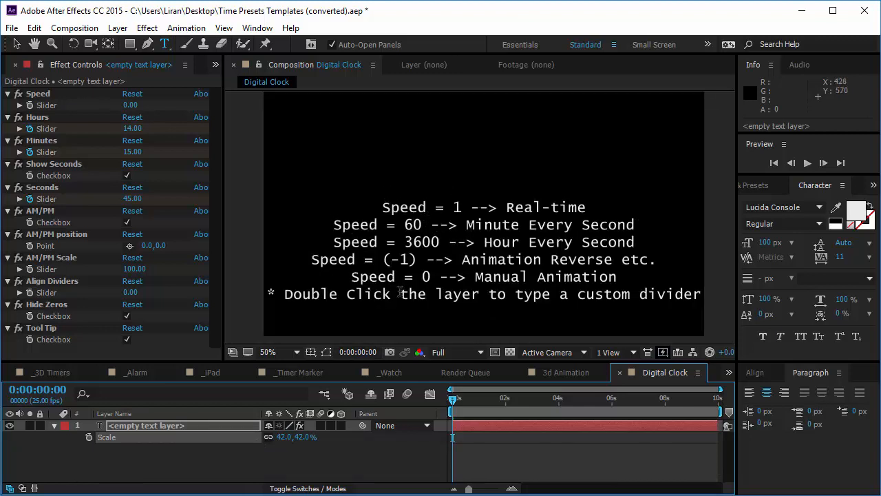
mouse_move(531, 259)
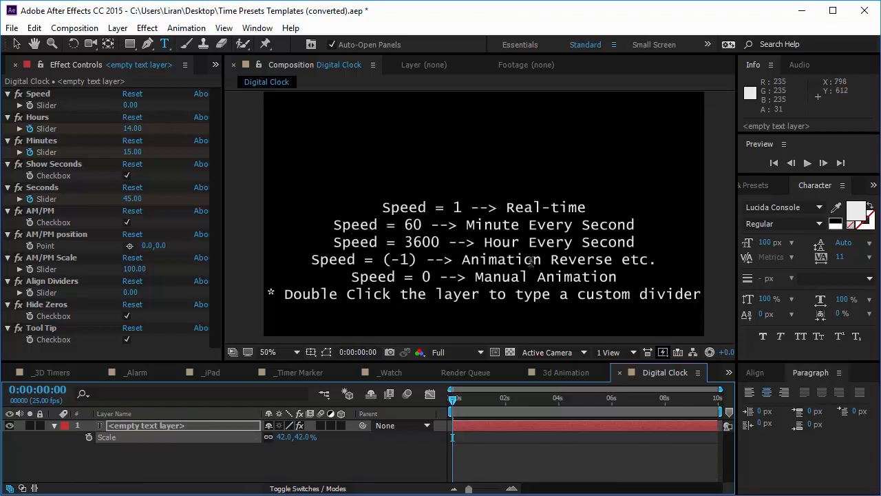
Turn off the Tool Tip speed instructions overlay.
click(755, 184)
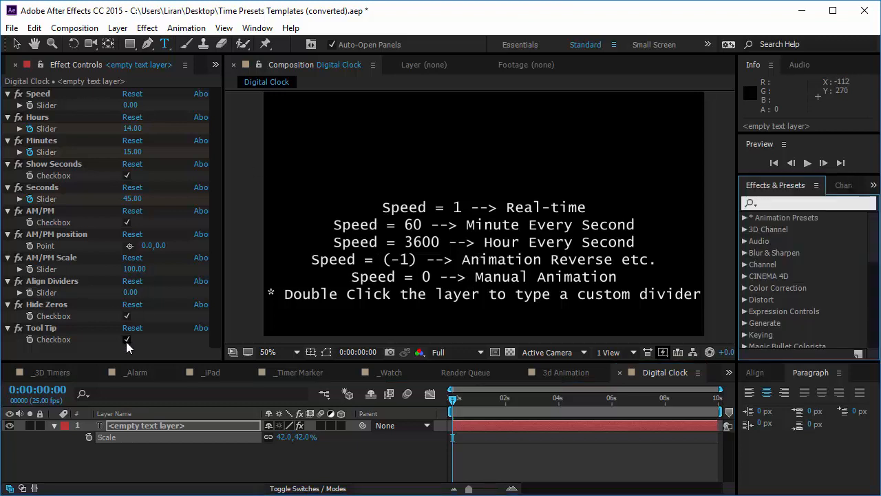
click(127, 339)
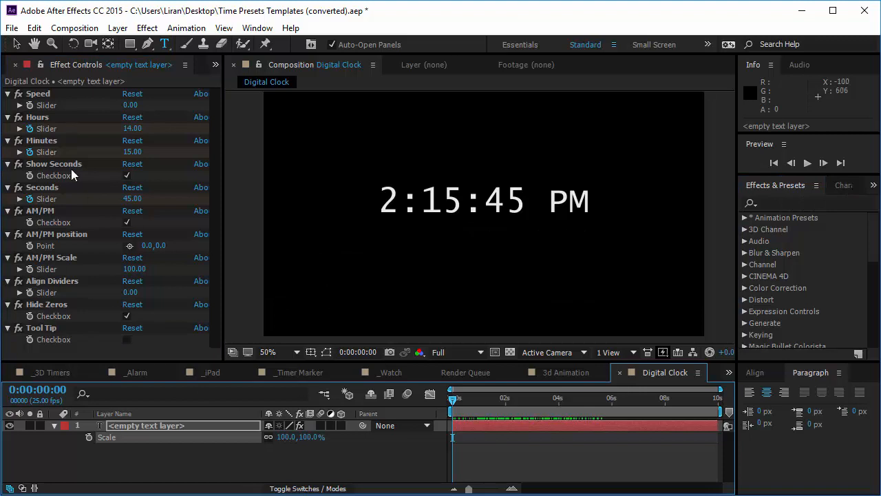
mouse_move(516, 241)
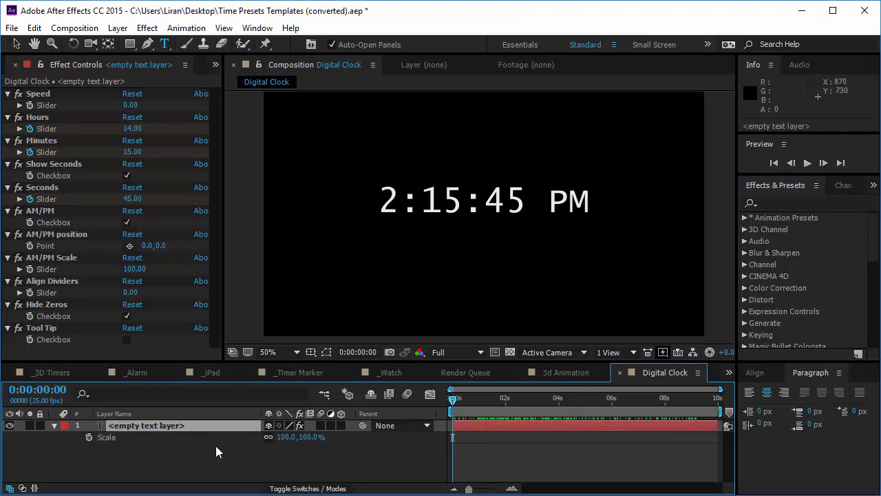
Apply the Timer preset, remove the clock layer, and re-enable Show mili-Second.
click(806, 202)
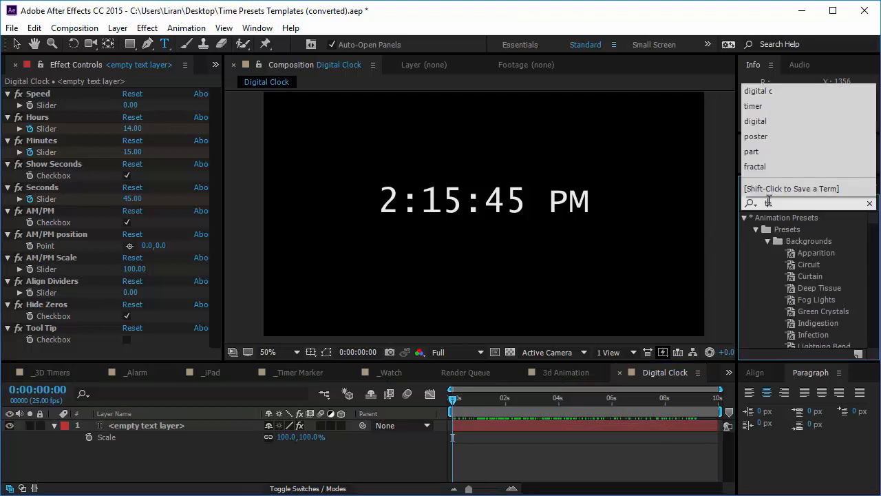
text(timer)
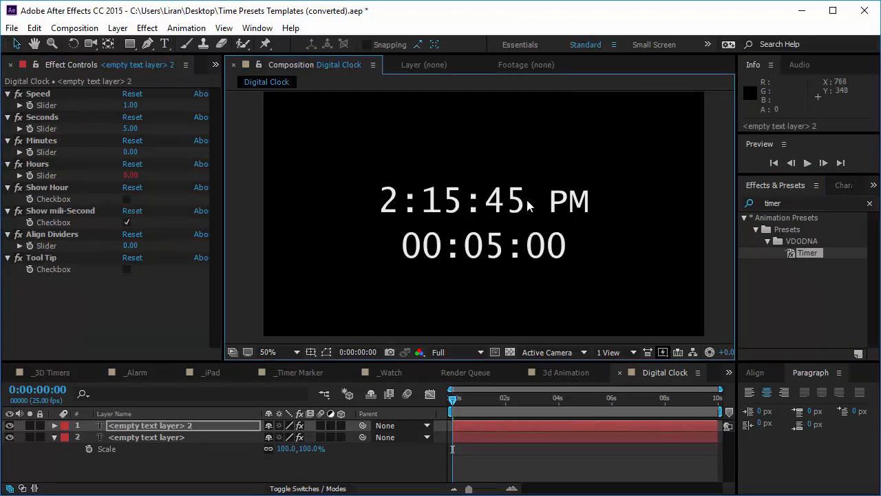
mouse_move(177, 451)
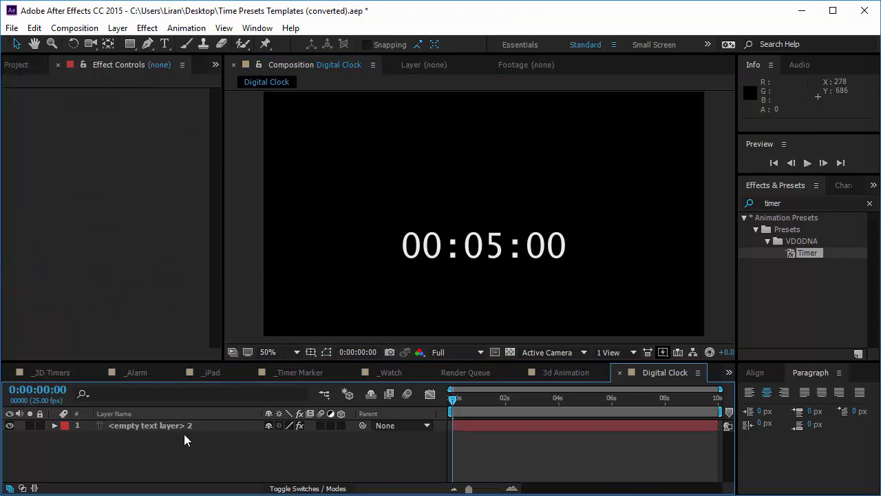
click(148, 425)
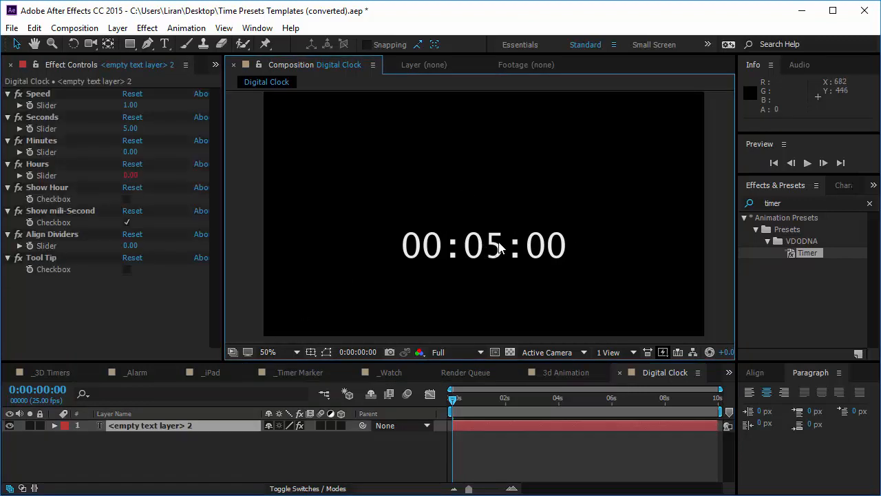
click(484, 246)
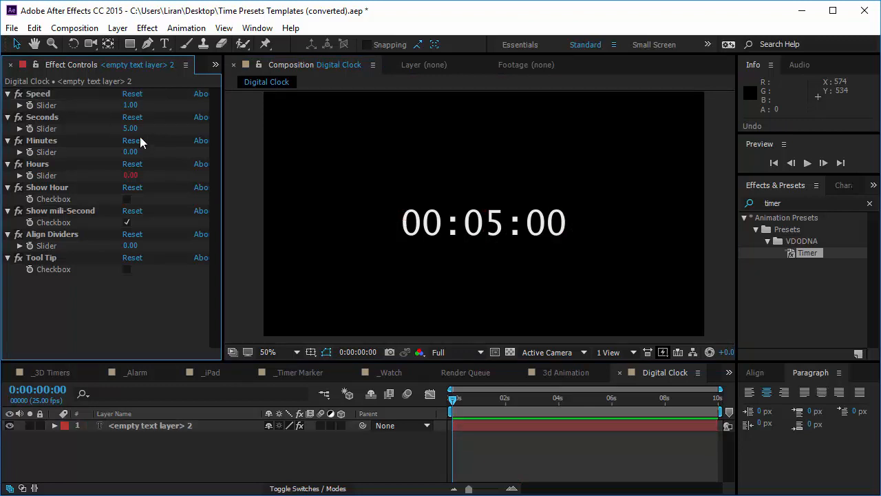
mouse_move(44, 150)
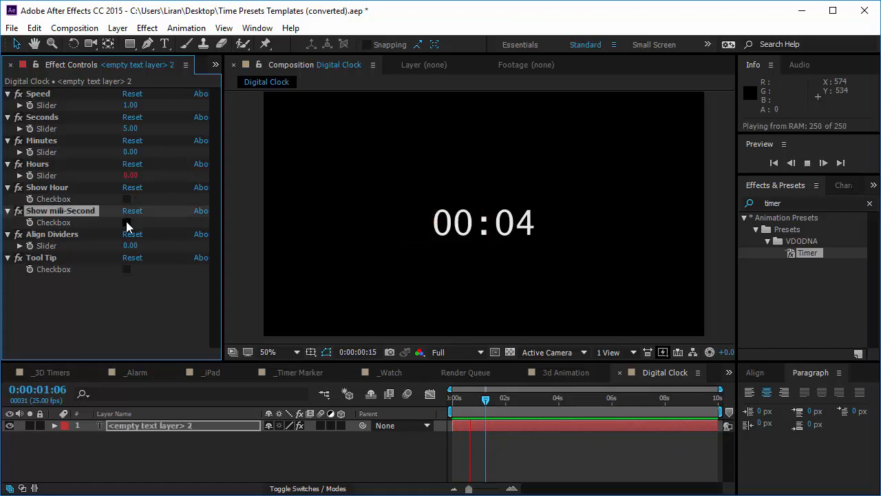
click(127, 222)
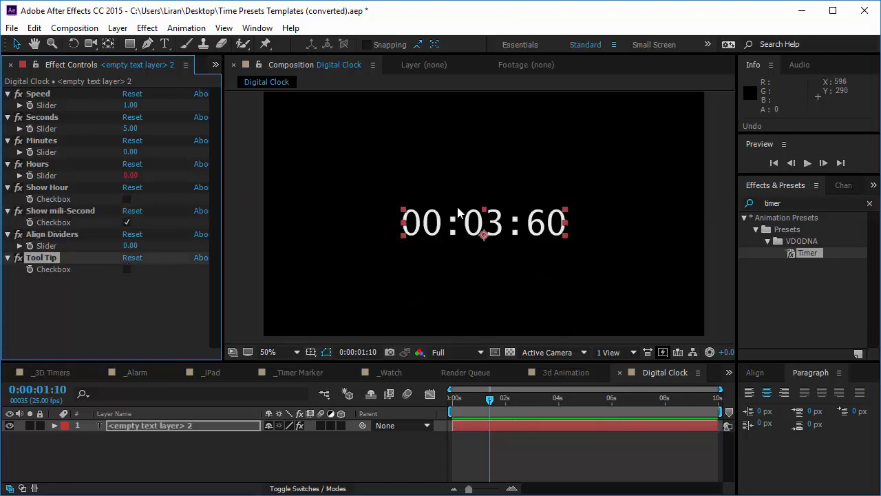
click(807, 162)
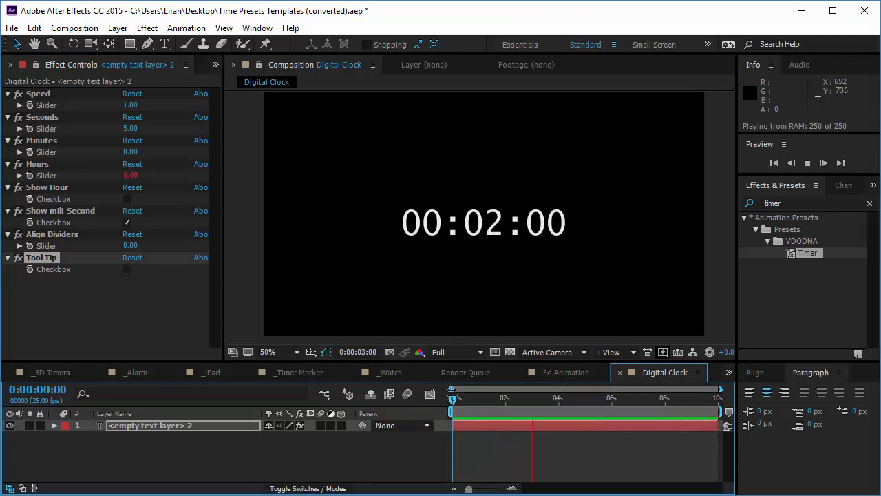
click(573, 398)
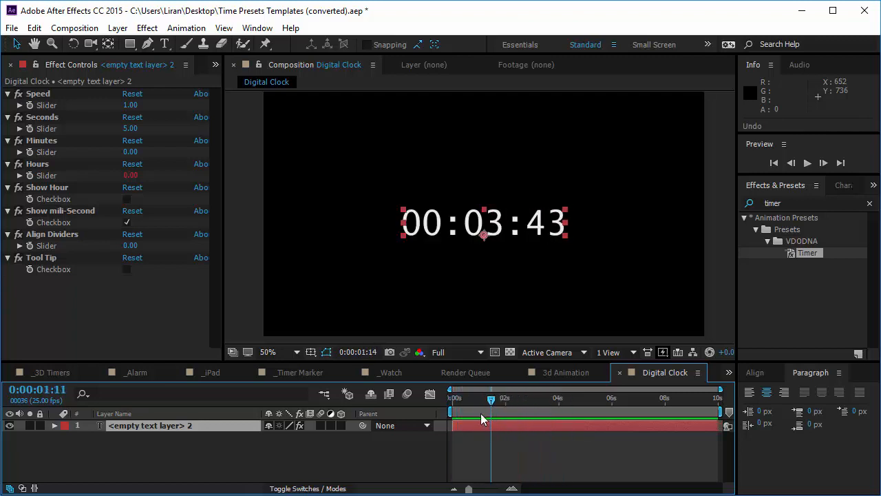
drag(491, 397, 506, 398)
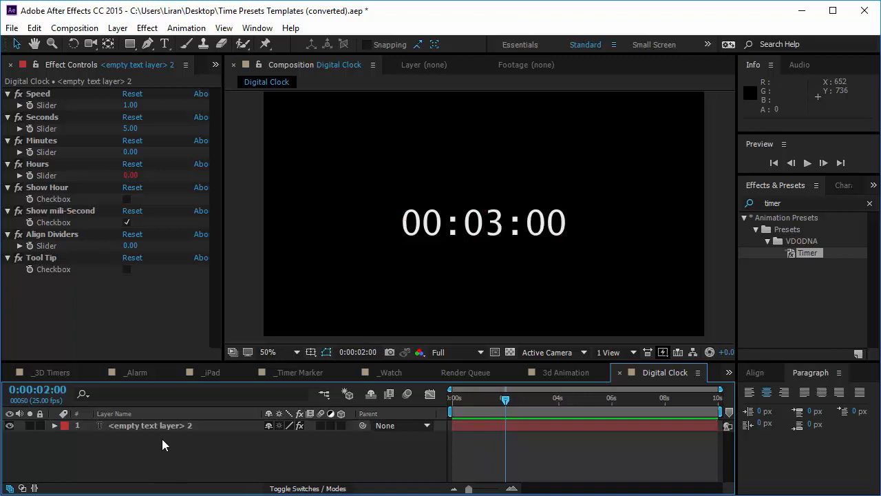
click(149, 426)
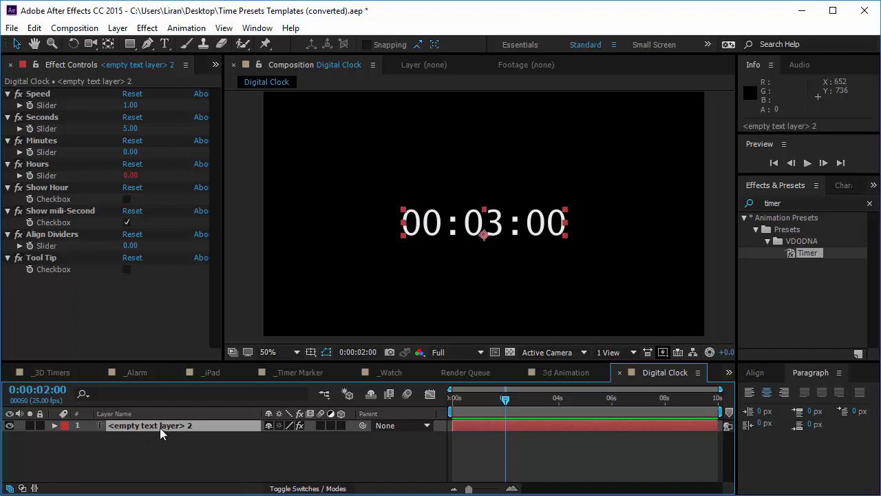
mouse_move(152, 434)
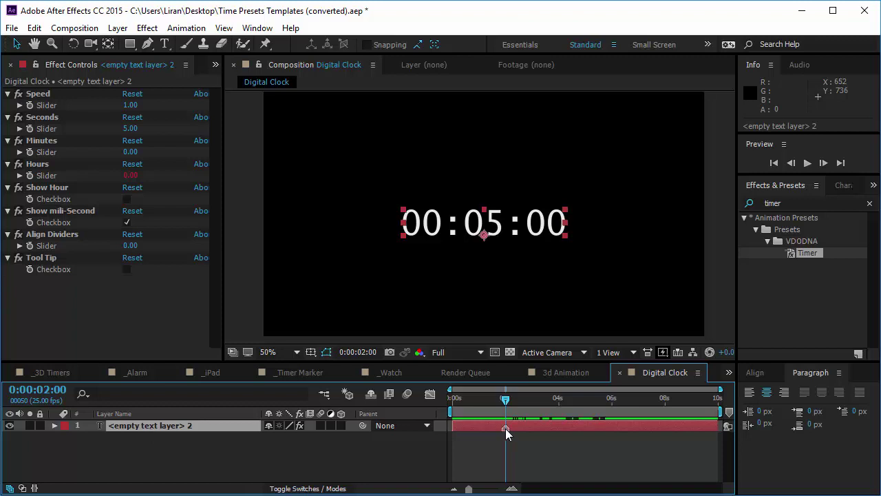
mouse_move(505, 403)
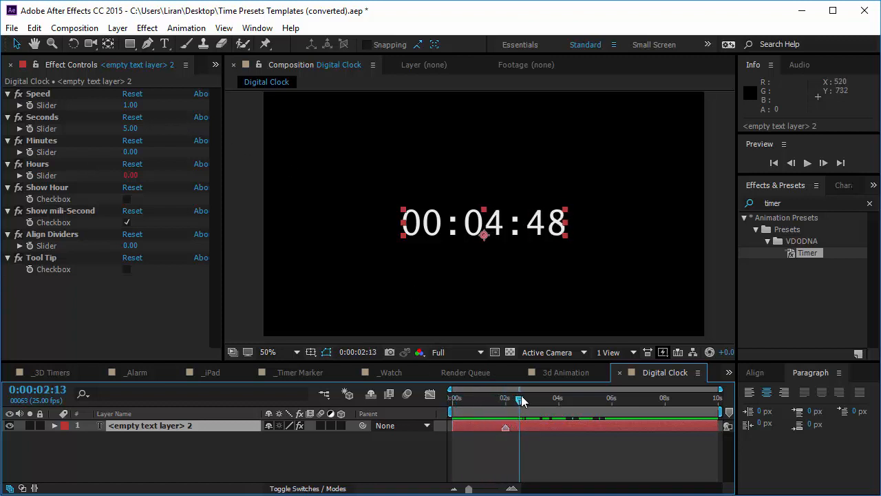
drag(520, 398, 577, 398)
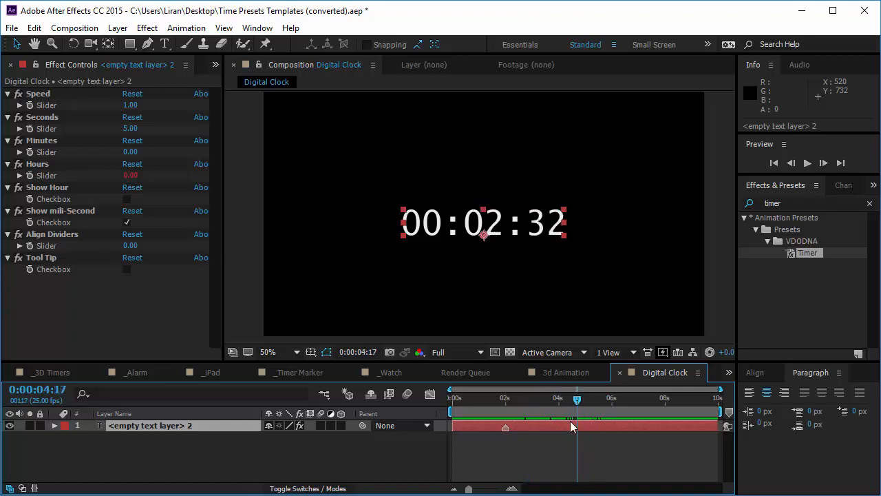
mouse_move(525, 430)
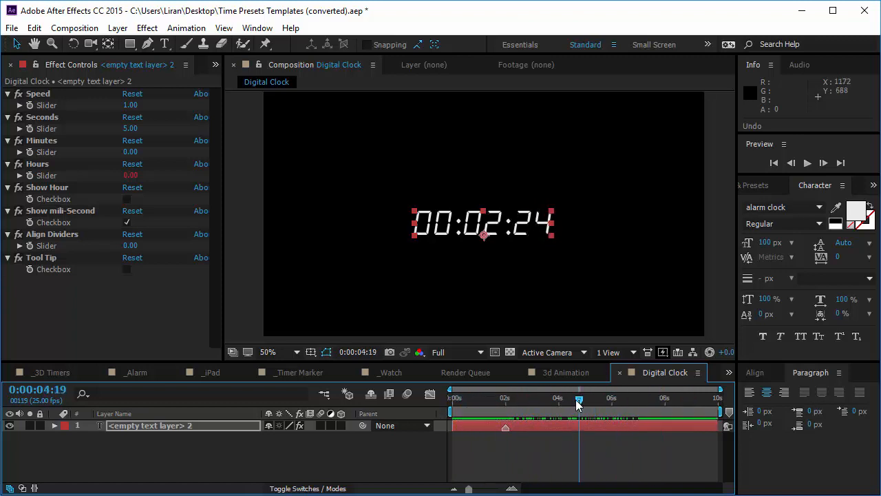
Try Agency FB, then return the countdown to the alarm clock font.
drag(578, 398, 597, 397)
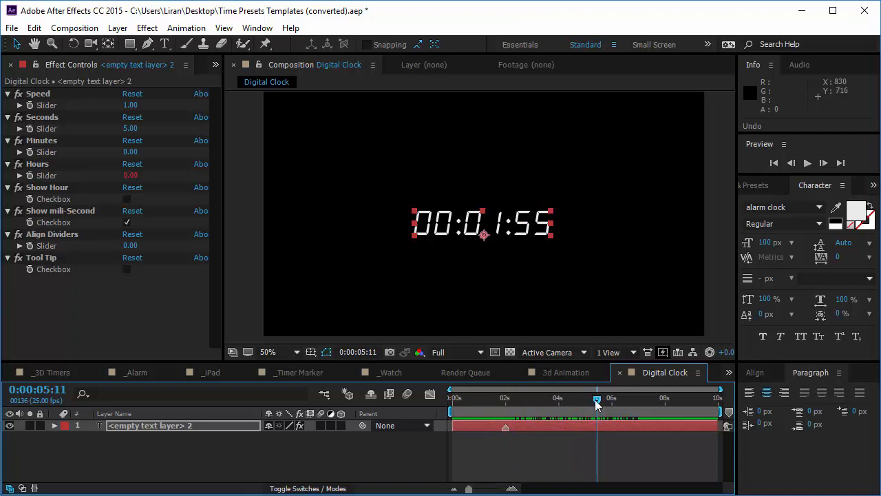
drag(596, 398, 579, 397)
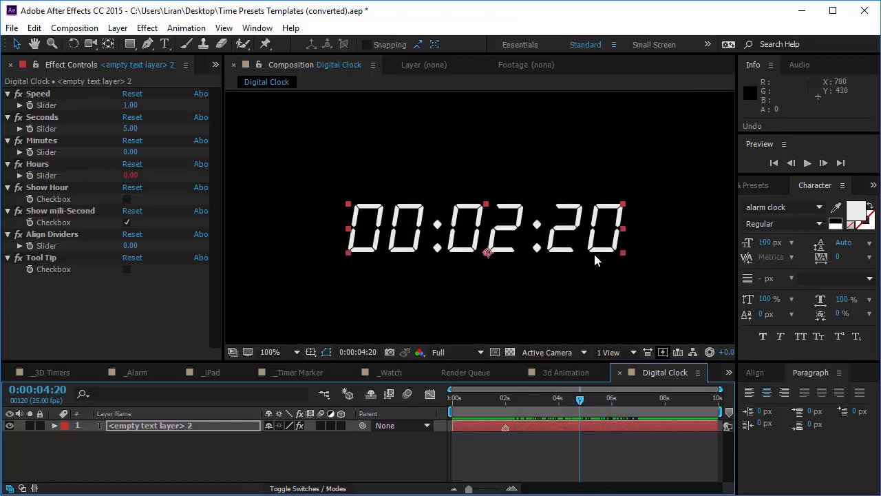
mouse_move(576, 258)
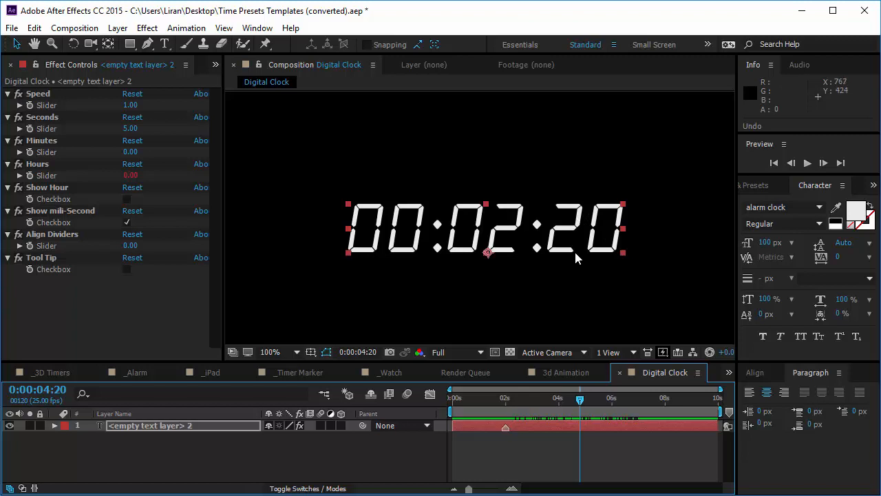
click(784, 206)
text(Agency FB)
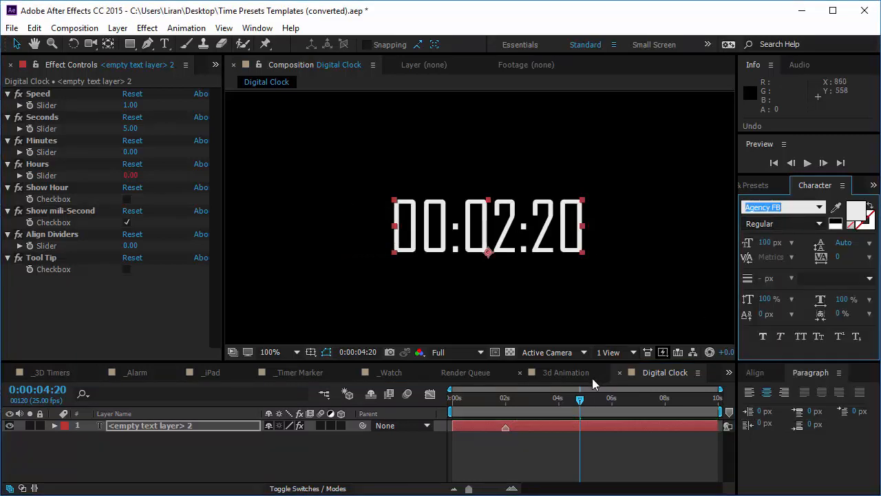
click(593, 398)
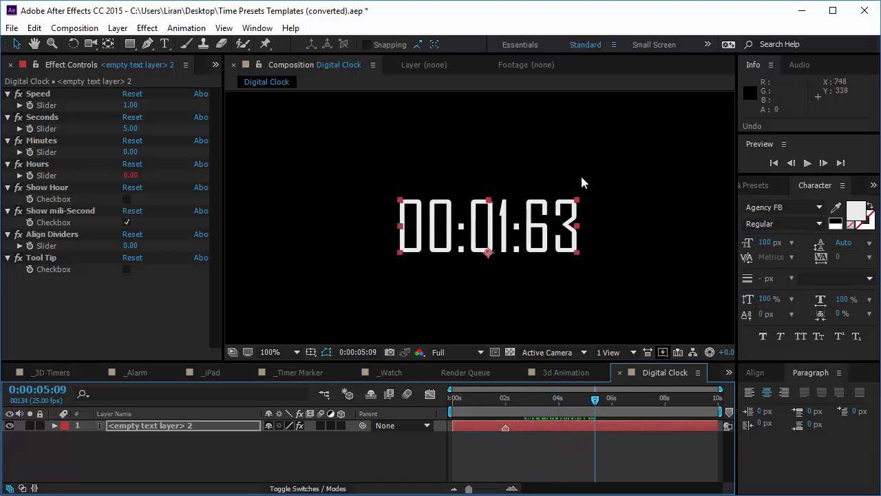
mouse_move(798, 207)
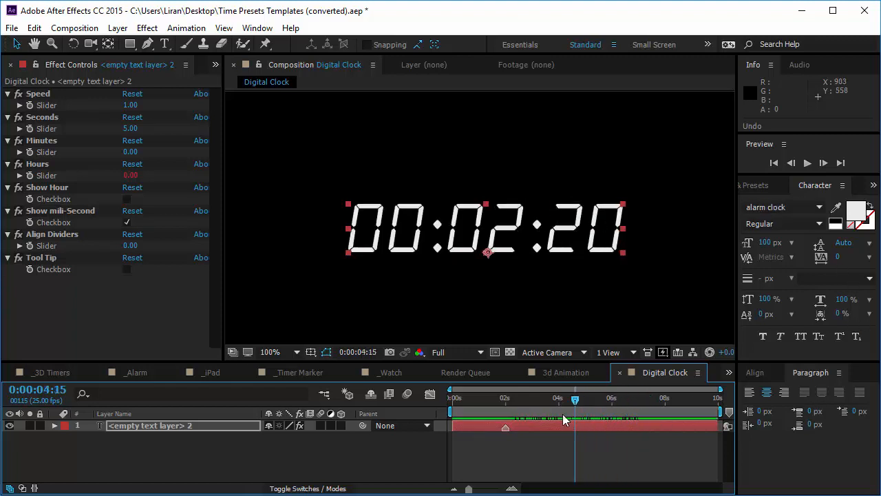
drag(574, 398, 556, 397)
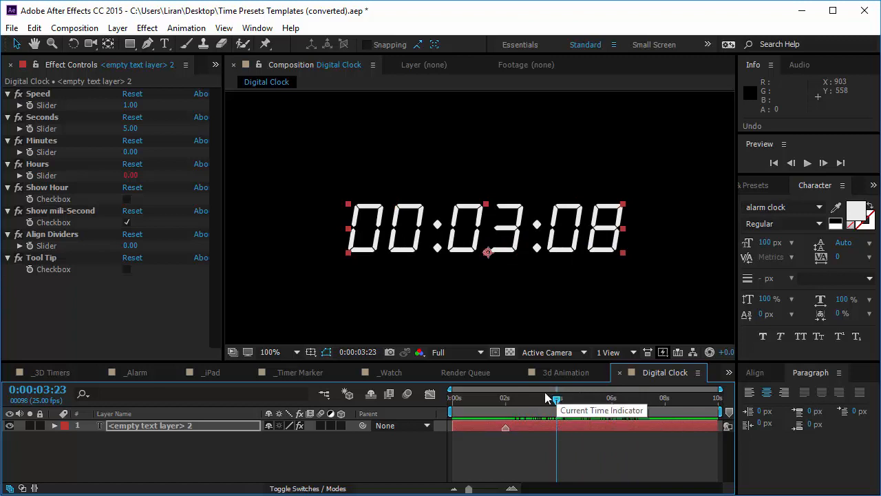
mouse_move(516, 230)
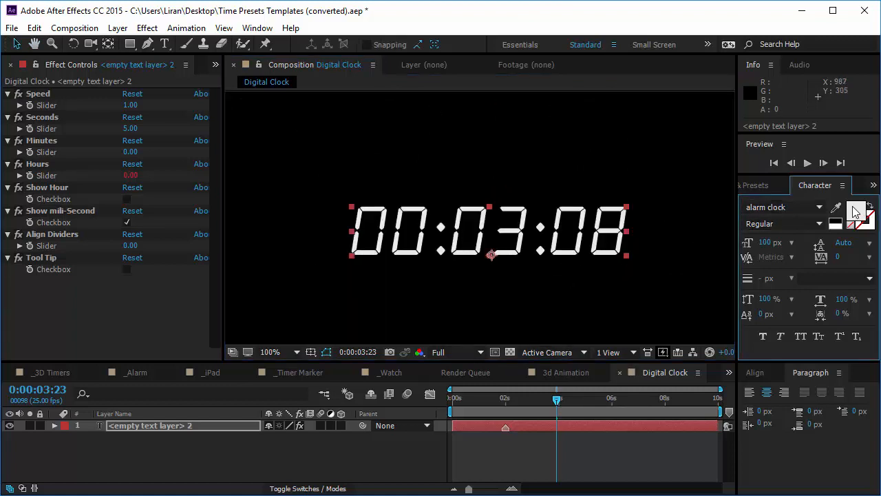
Set the timer text fill colour to 8AFF00.
click(855, 213)
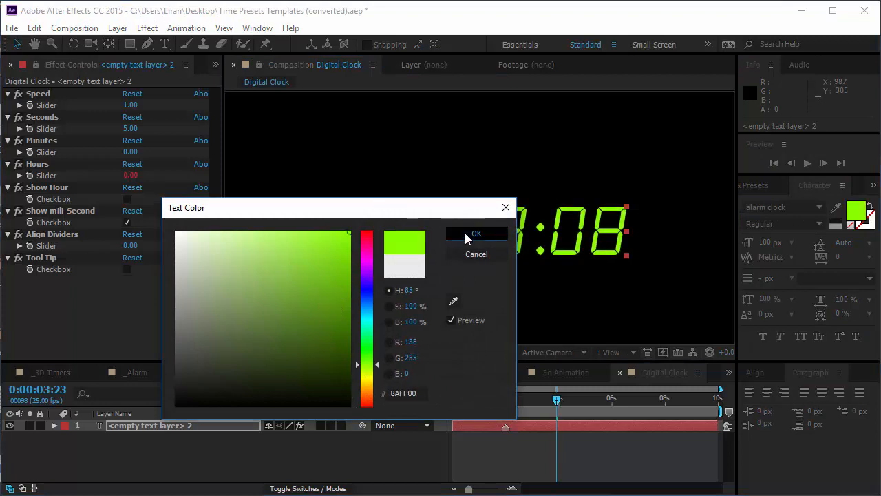
click(475, 233)
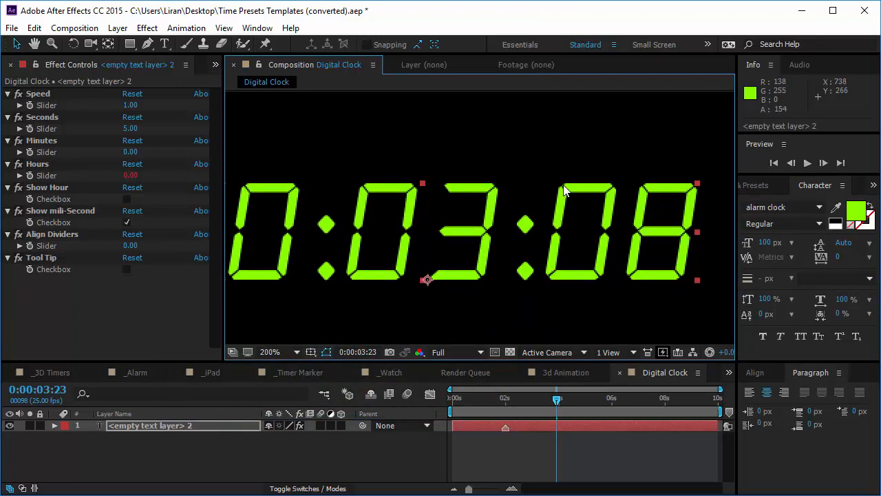
mouse_move(562, 199)
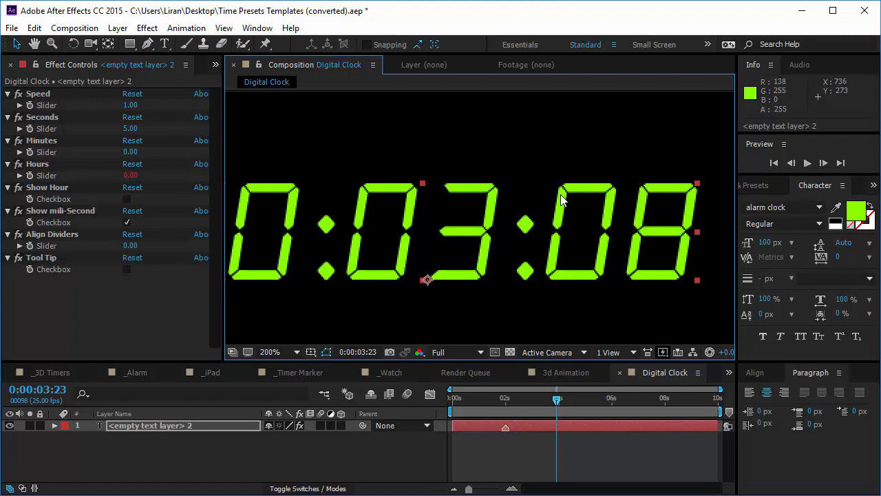
mouse_move(623, 227)
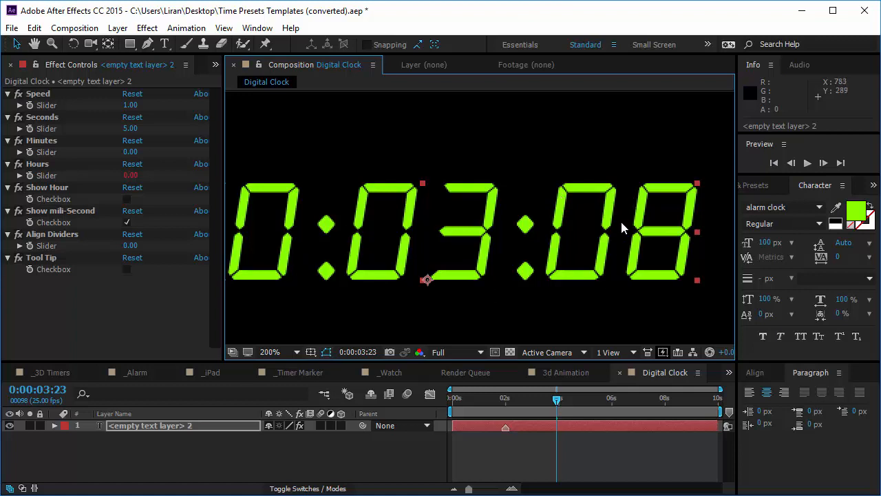
Add an Inner Glow style with black colour in Multiply blend mode.
click(117, 27)
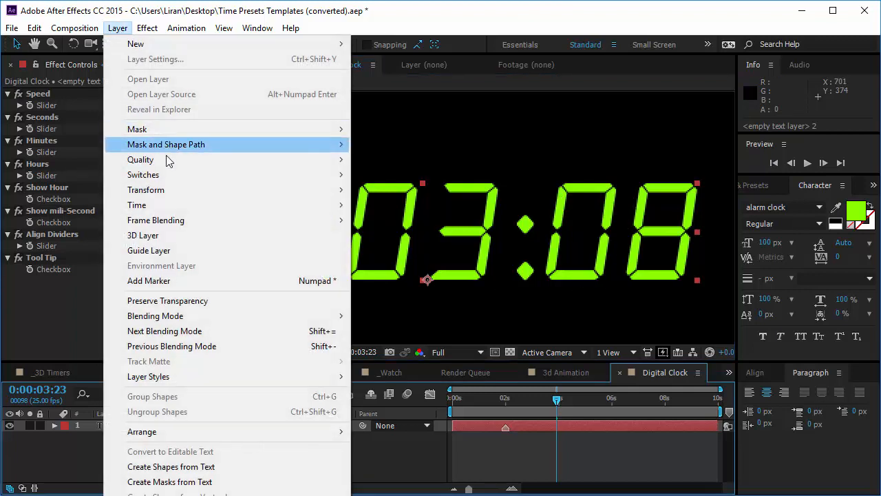
mouse_move(148, 376)
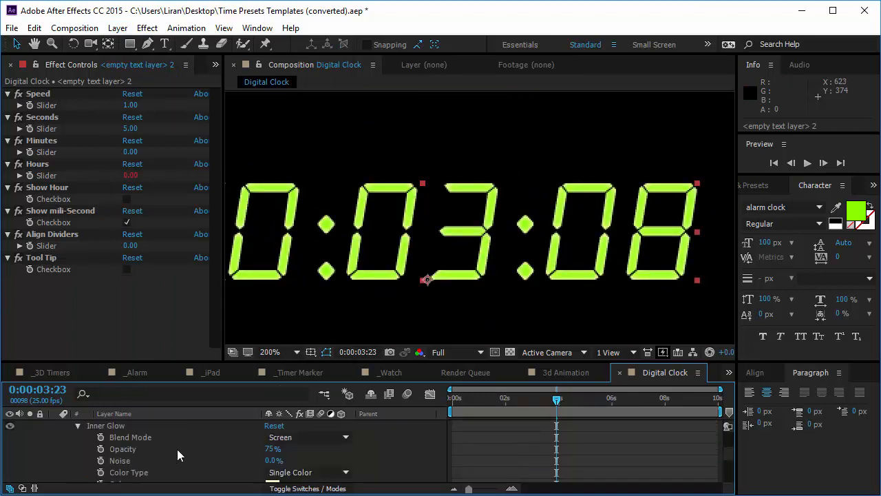
click(273, 449)
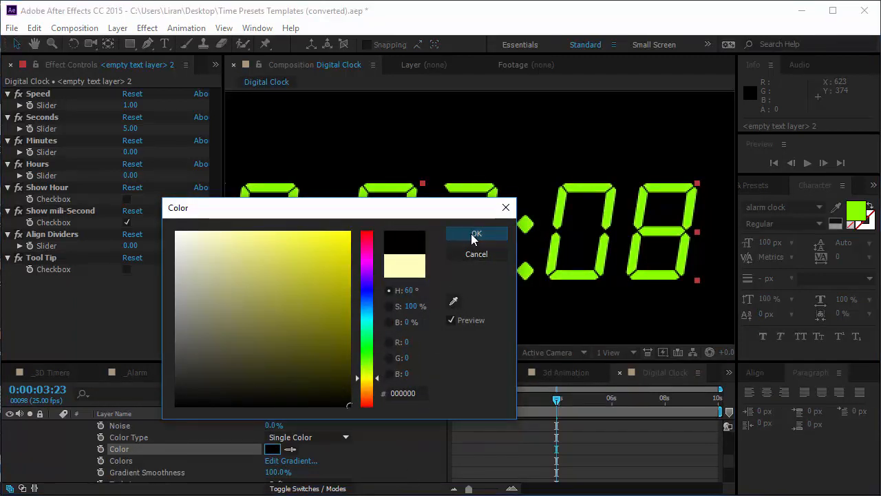
click(476, 233)
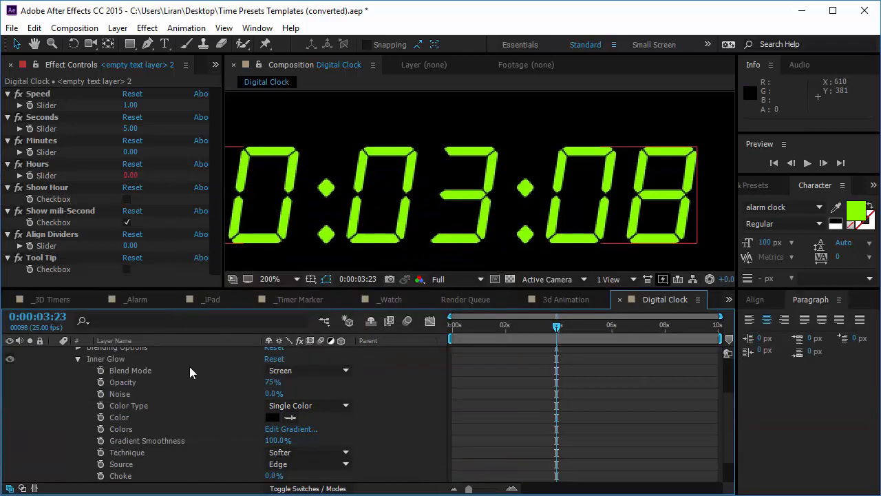
click(280, 369)
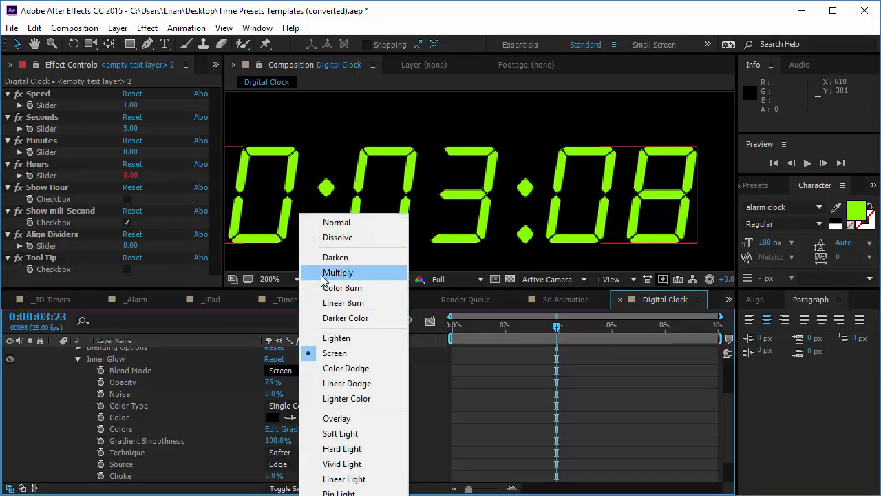
click(338, 272)
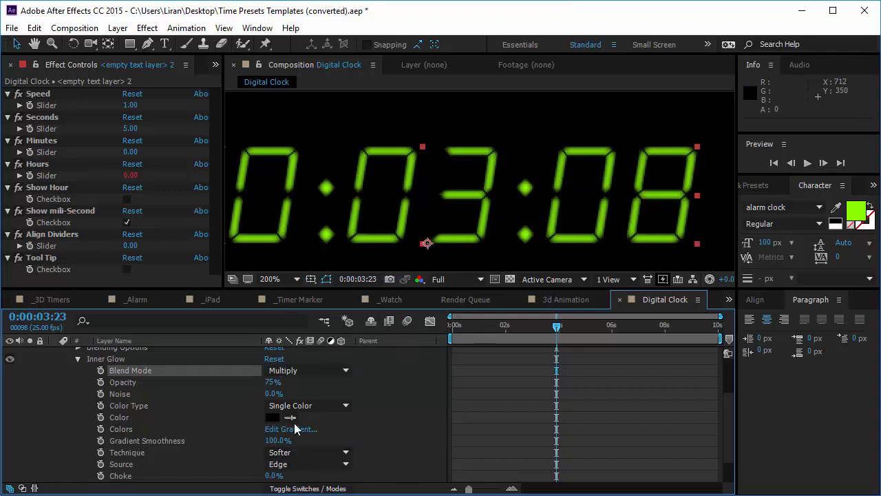
mouse_move(367, 440)
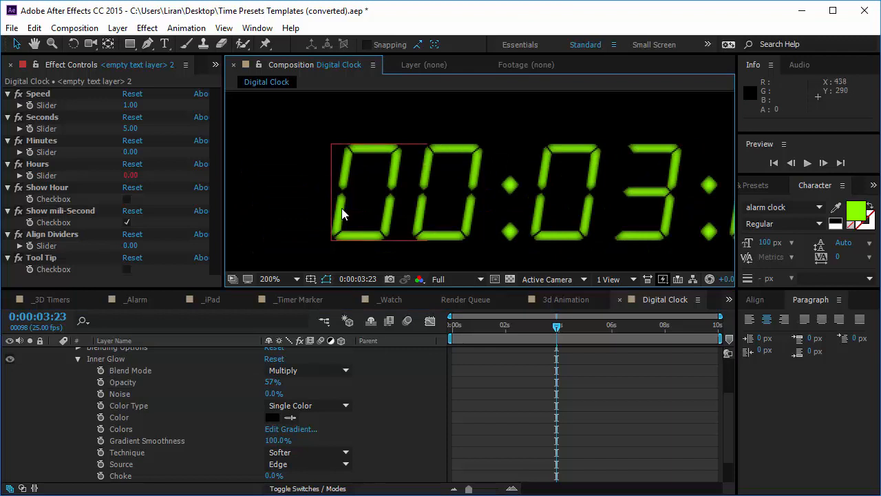
mouse_move(356, 200)
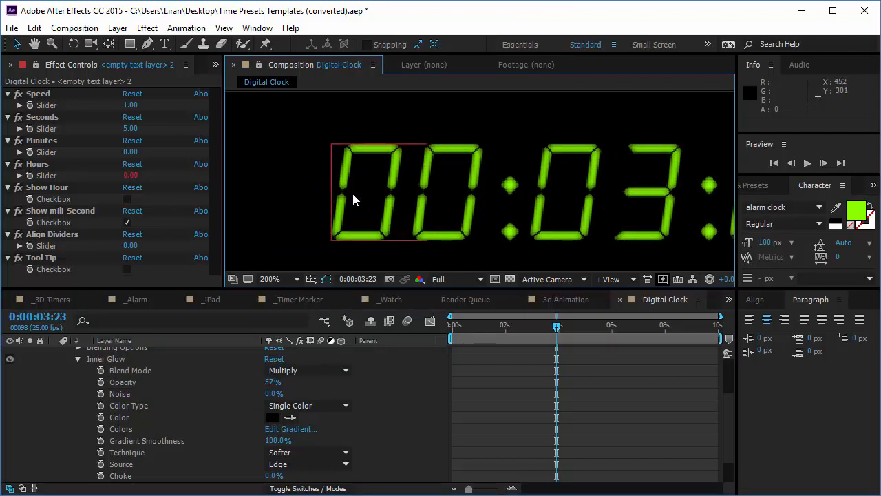
mouse_move(203, 393)
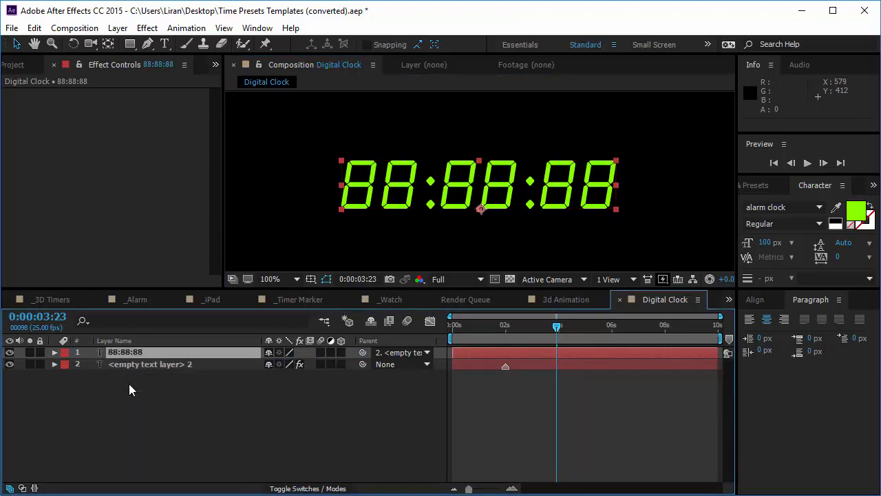
Colour the 88:88:88 text layer dark grey 313131.
click(856, 212)
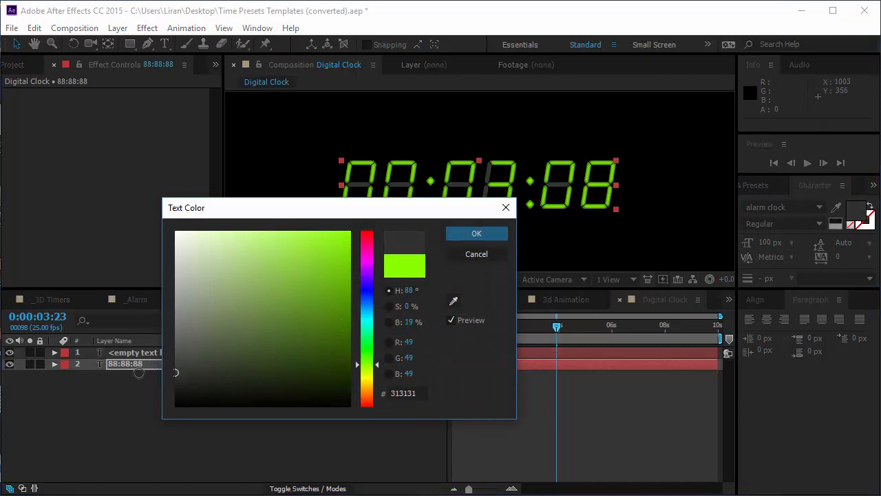
click(476, 233)
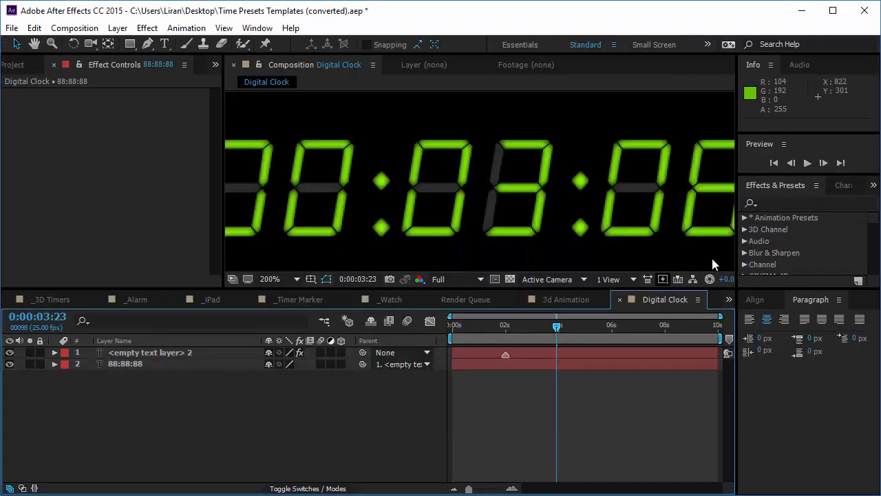
Apply Bevel Alpha to the 88:88:88 layer and set its light angle to +85°.
text(bevel)
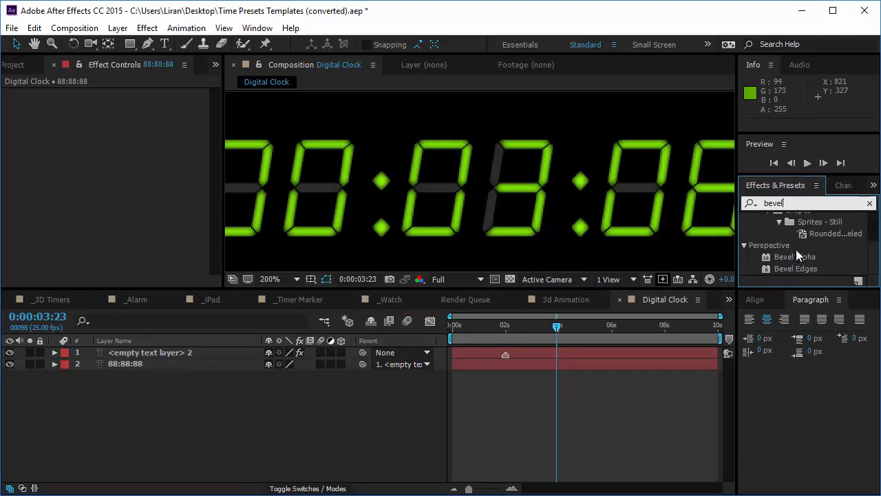
click(795, 257)
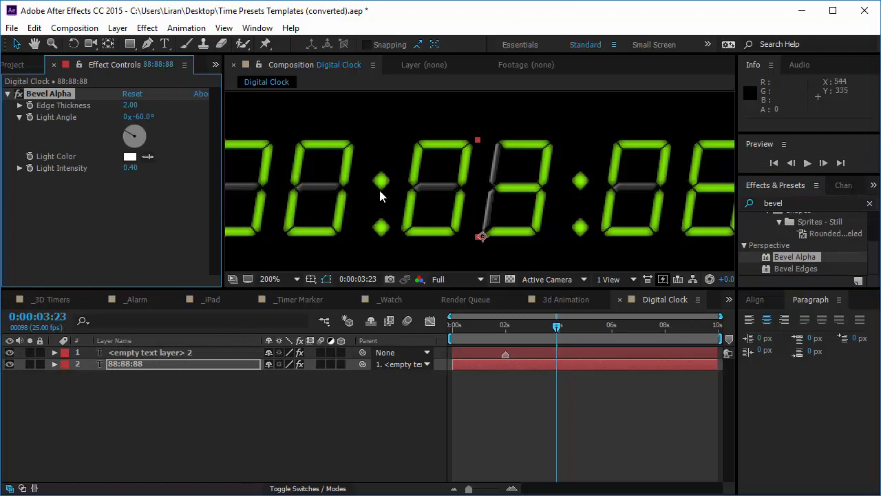
drag(134, 131, 148, 138)
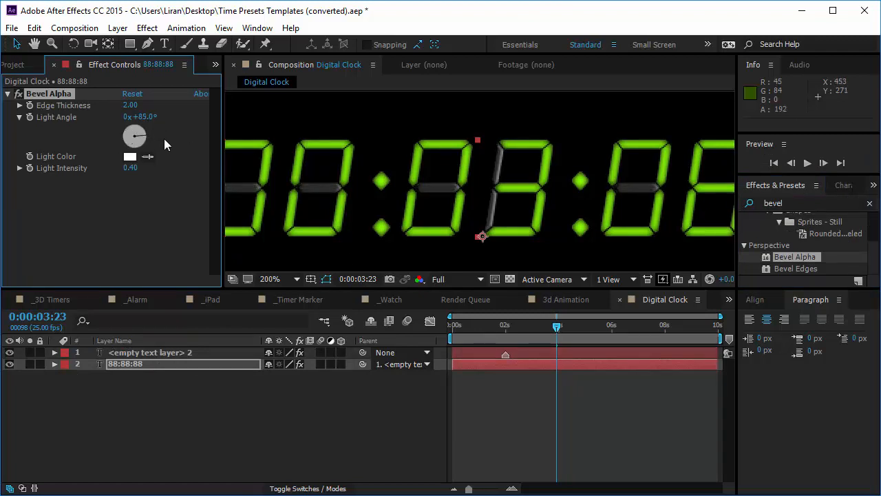